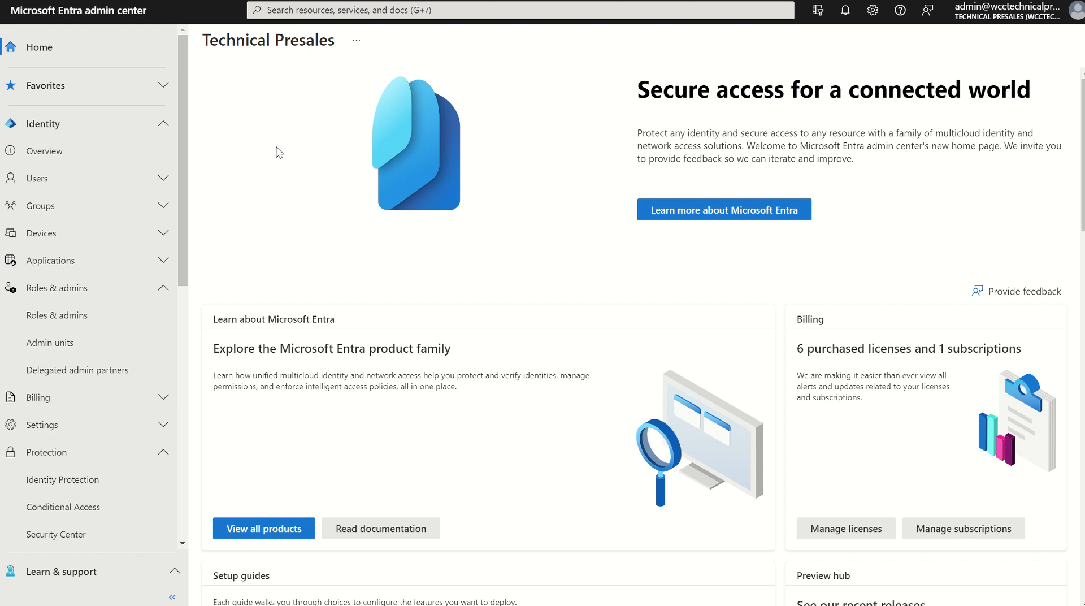
{"action": "mouse_move", "coordinate": [47, 132]}
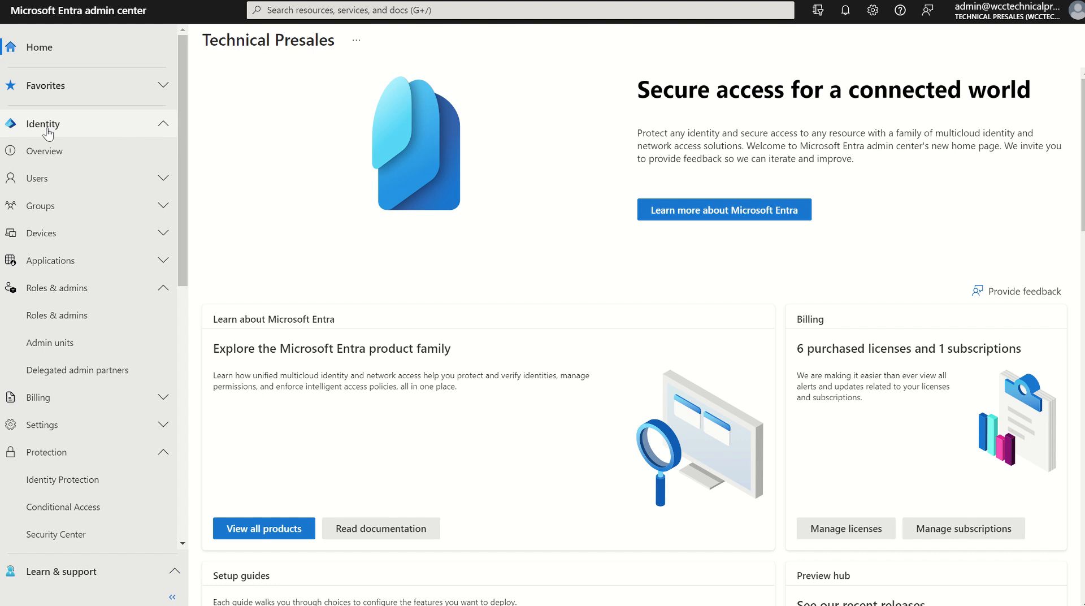
Scroll the left navigation down to reveal Conditional Access under Protection.
{"action": "scroll", "scroll_direction": "down", "scroll_amount": 3}
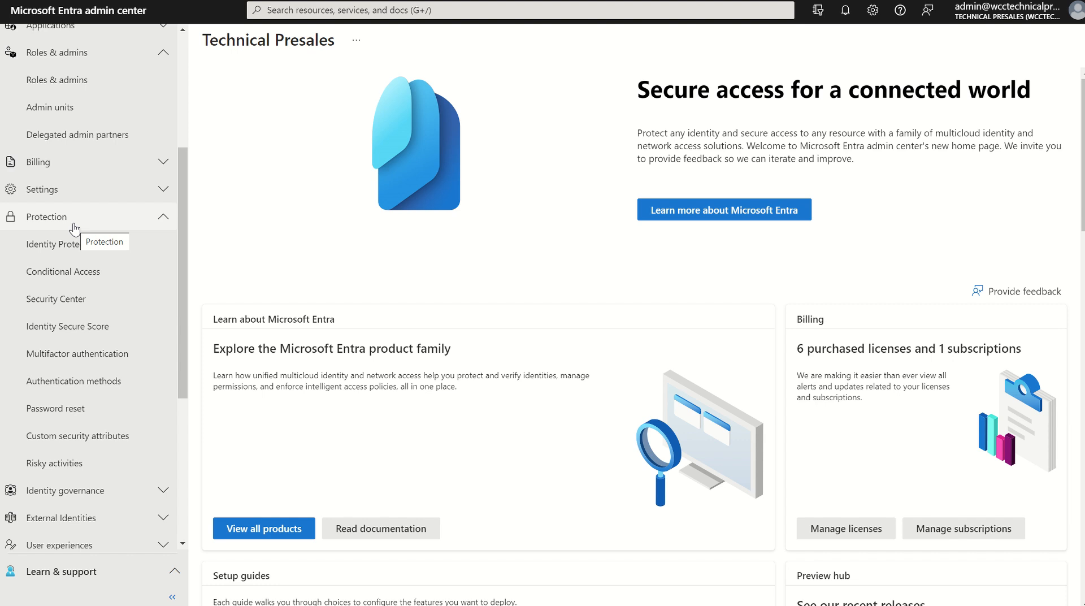
Open Conditional Access under Protection to view its overview.
{"action": "left_click", "coordinate": [63, 271]}
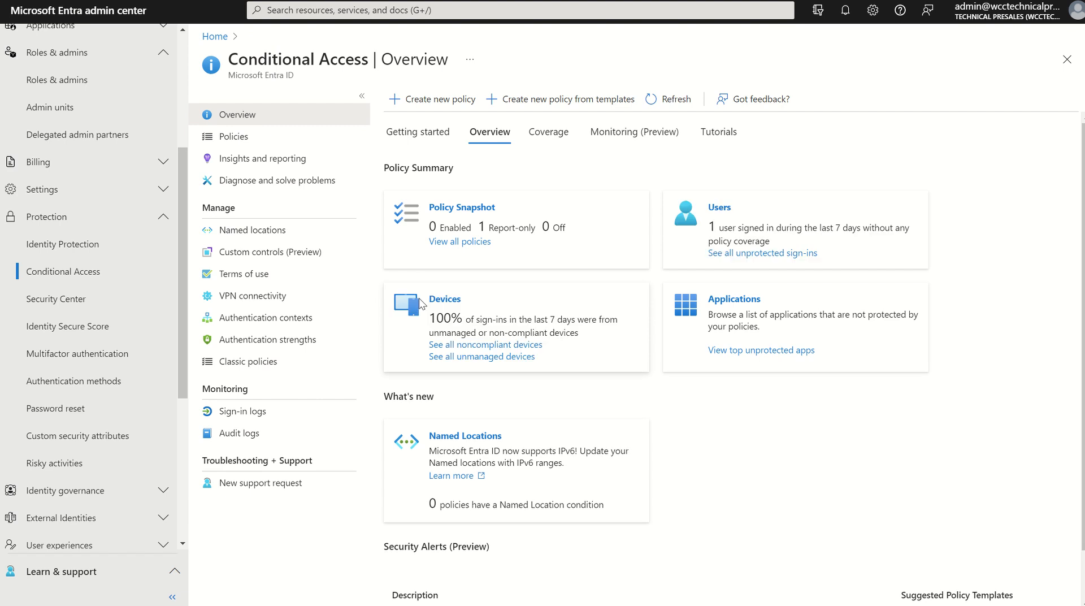
{"action": "mouse_move", "coordinate": [464, 276]}
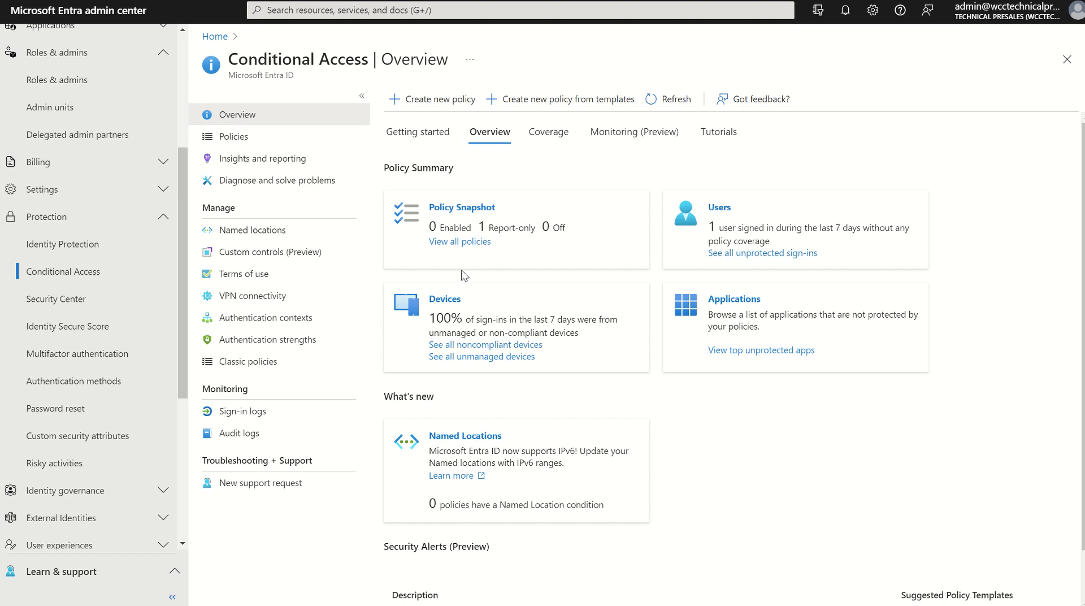
{"action": "mouse_move", "coordinate": [511, 259]}
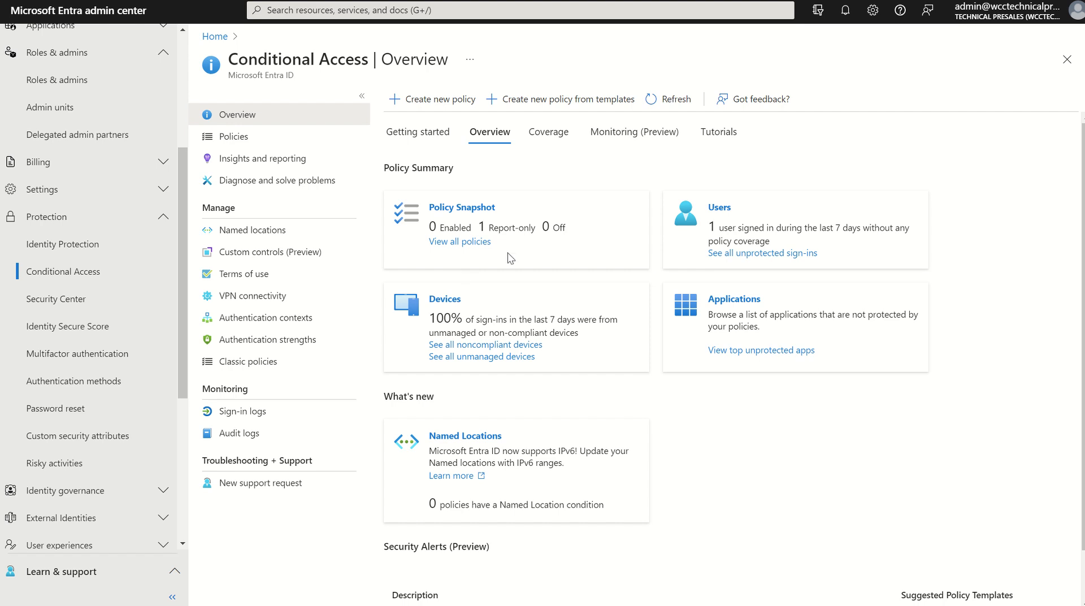
{"action": "mouse_move", "coordinate": [705, 277]}
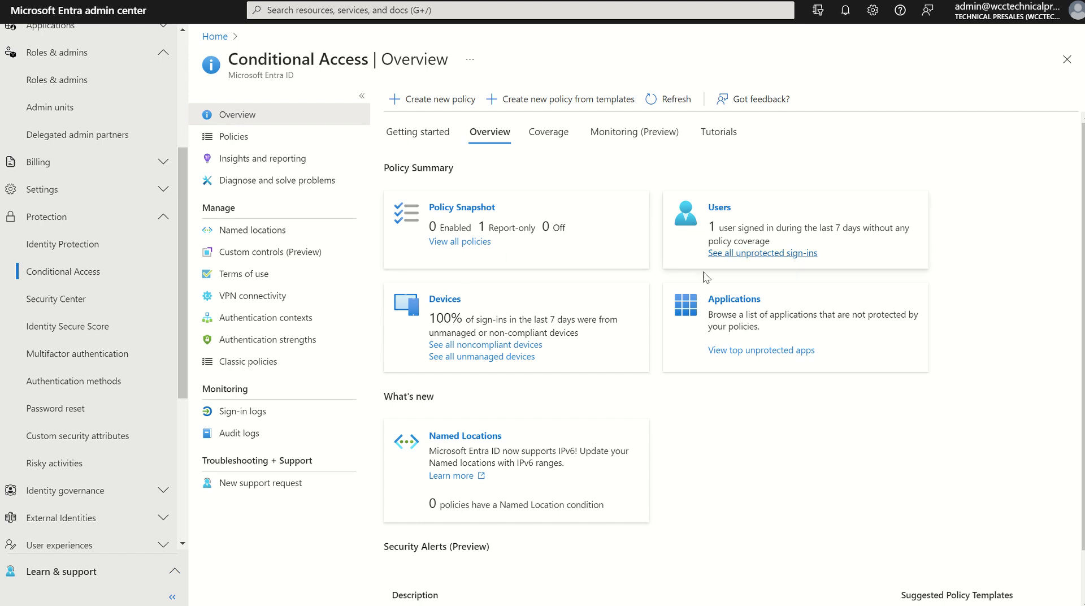
{"action": "mouse_move", "coordinate": [453, 333]}
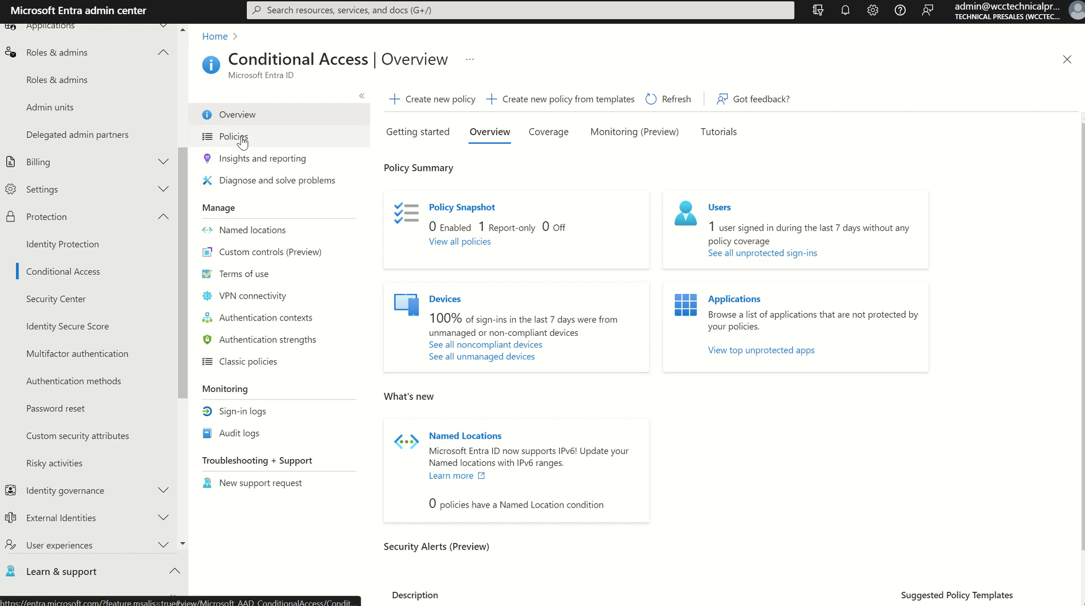
Open the Policies list and start a new filter on it.
{"action": "left_click", "coordinate": [232, 136]}
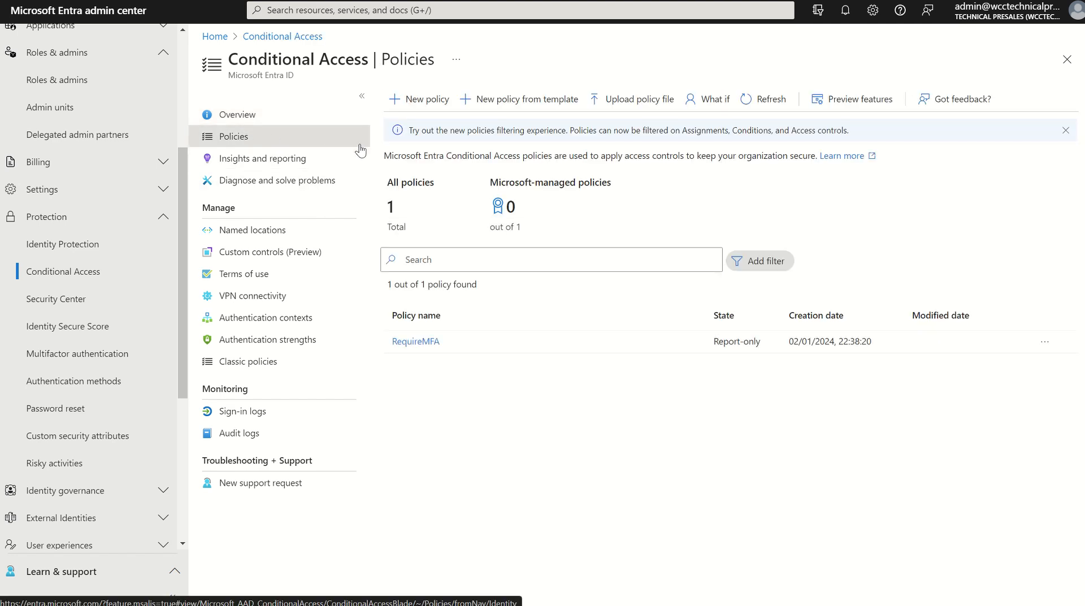
{"action": "mouse_move", "coordinate": [437, 367]}
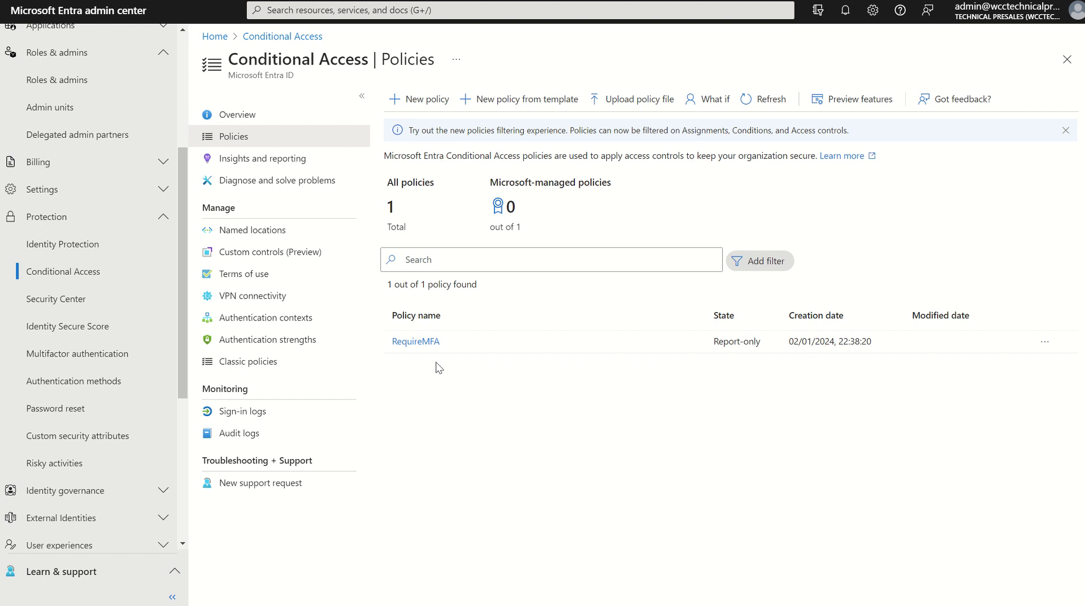
{"action": "mouse_move", "coordinate": [760, 268]}
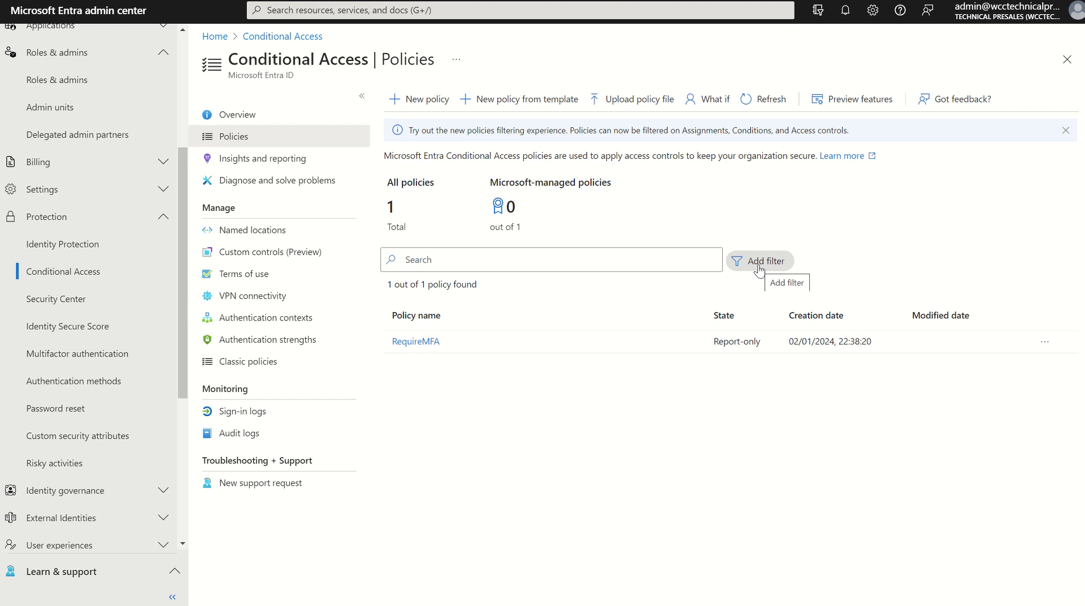
{"action": "left_click", "coordinate": [760, 261]}
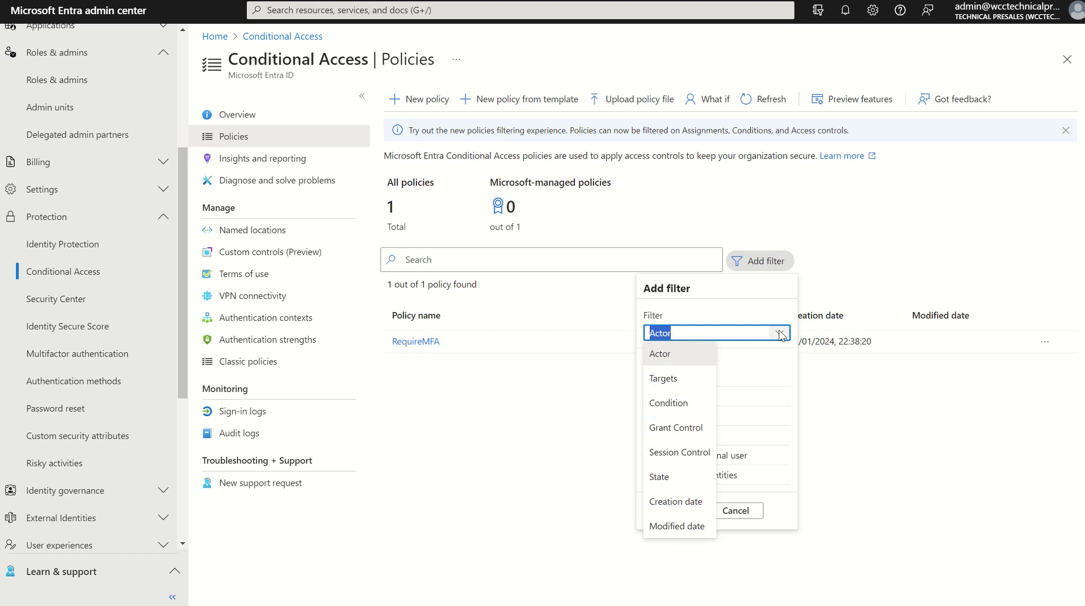
{"action": "left_click", "coordinate": [660, 353]}
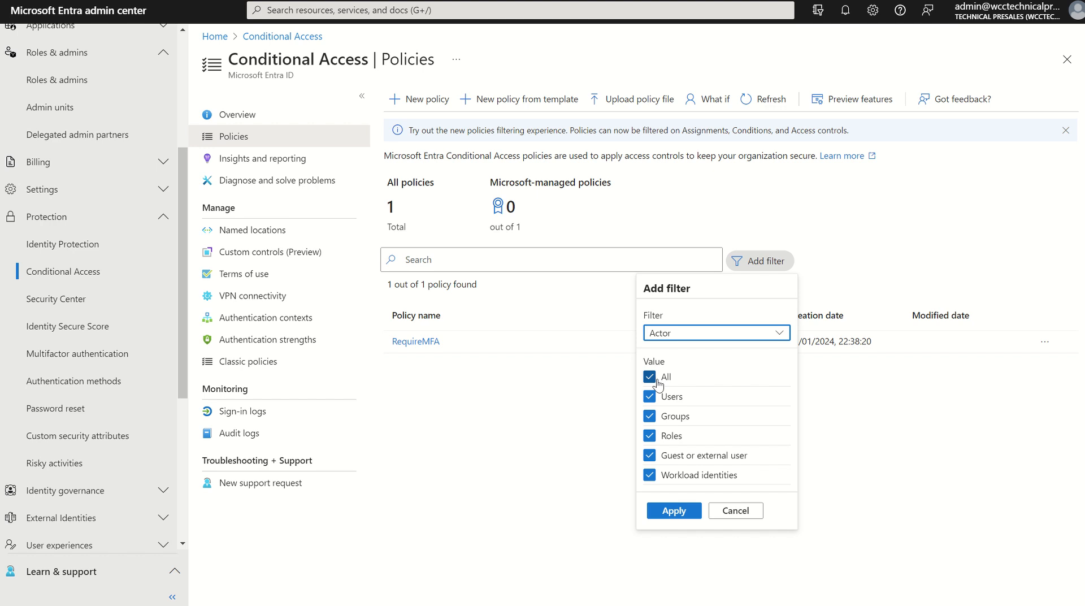
{"action": "mouse_move", "coordinate": [675, 386]}
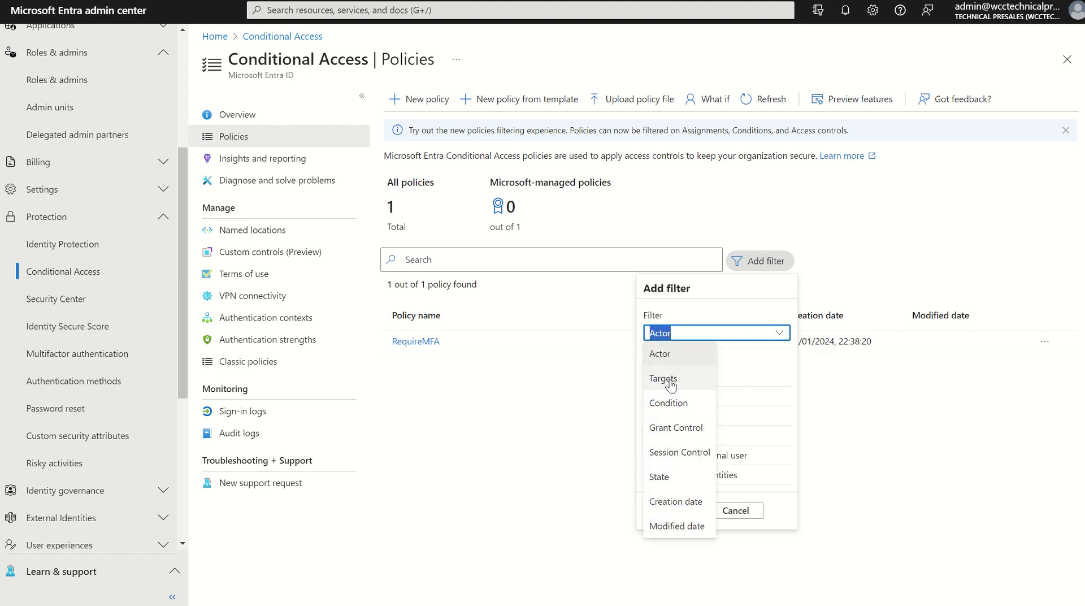
Filter by Targets, clearing All and keeping only Authentication context.
{"action": "left_click", "coordinate": [662, 378]}
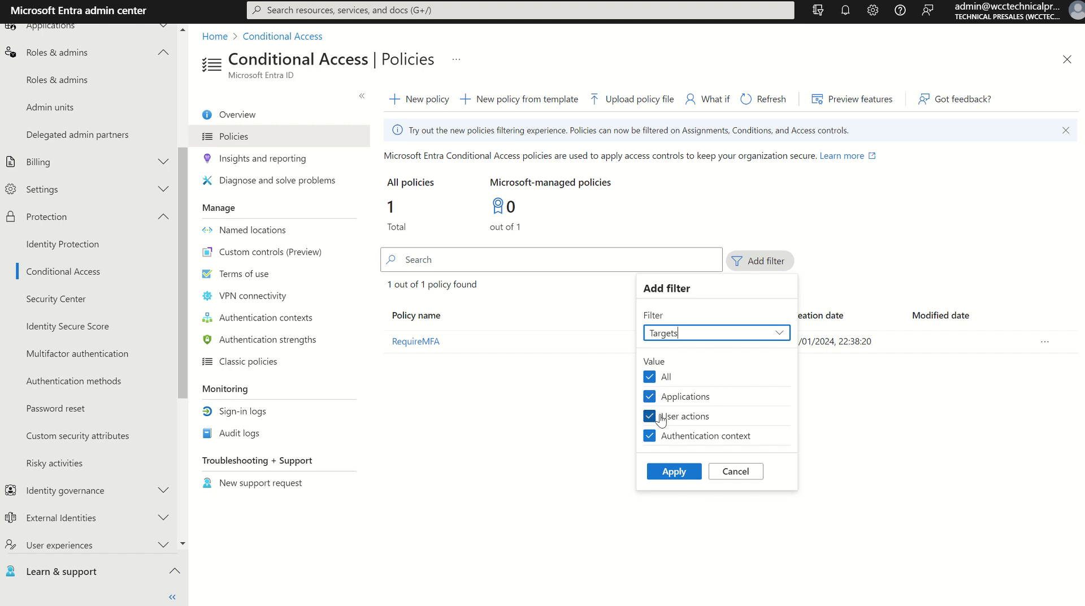
{"action": "mouse_move", "coordinate": [668, 419]}
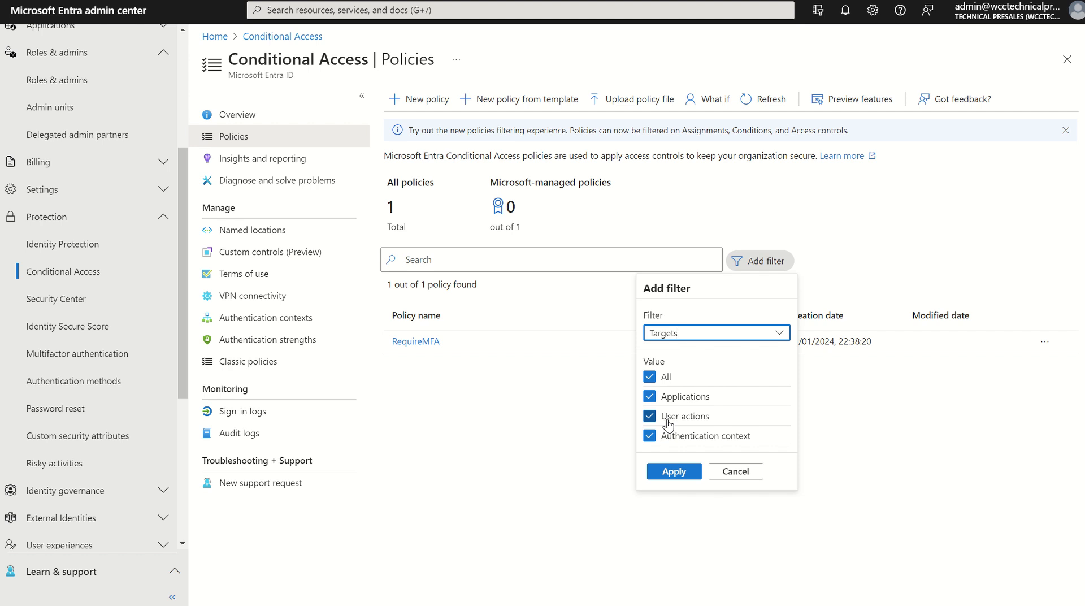
{"action": "mouse_move", "coordinate": [672, 447]}
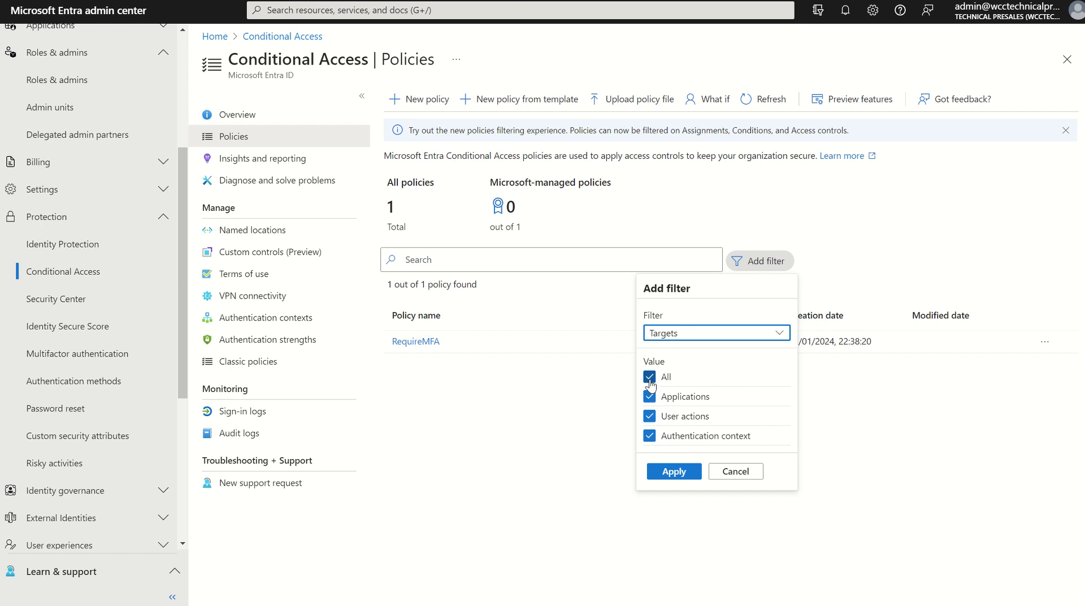
{"action": "left_click", "coordinate": [649, 376]}
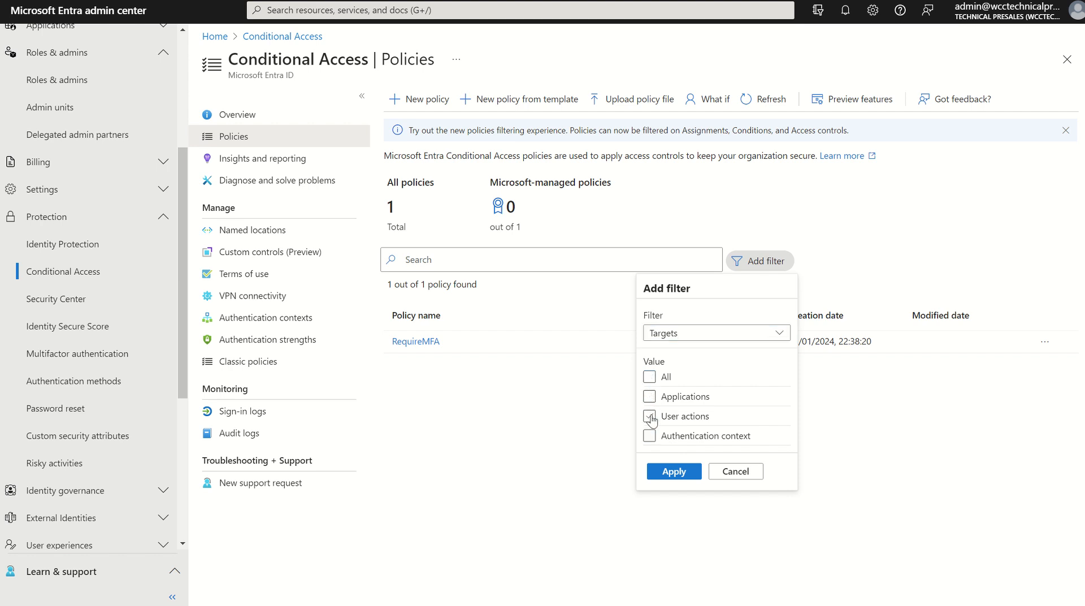
{"action": "left_click", "coordinate": [650, 435]}
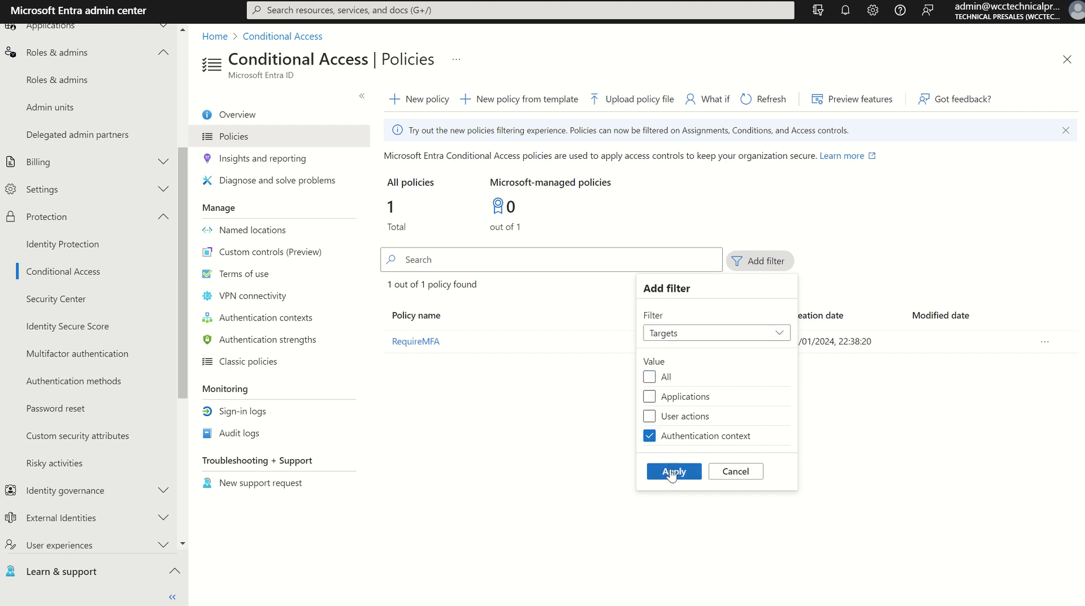
{"action": "mouse_move", "coordinate": [673, 476]}
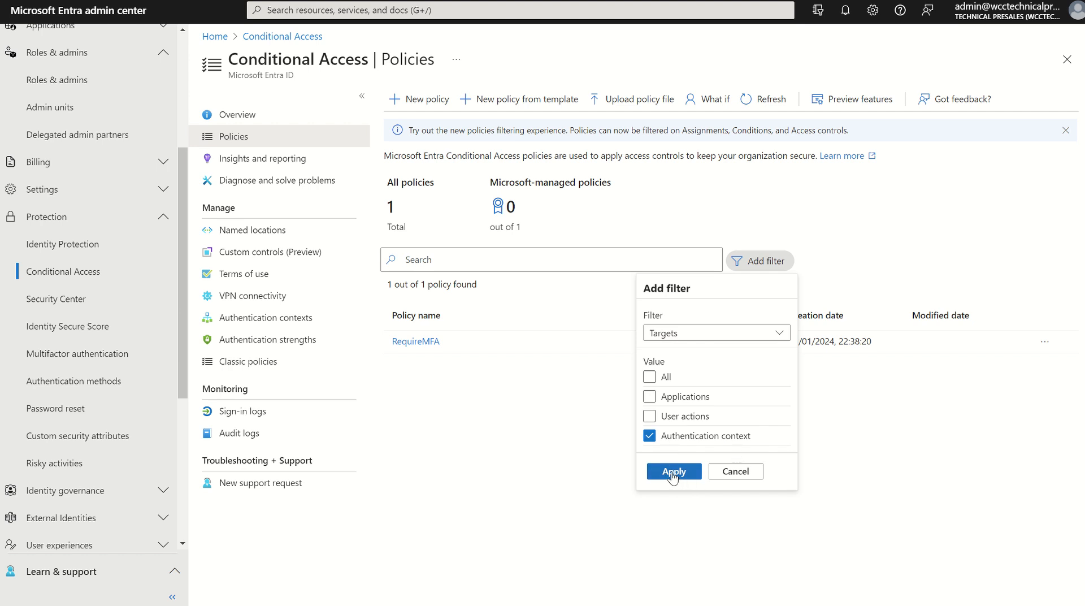
Apply the Authentication context filter, then remove it to show RequireMFA again.
{"action": "left_click", "coordinate": [673, 470]}
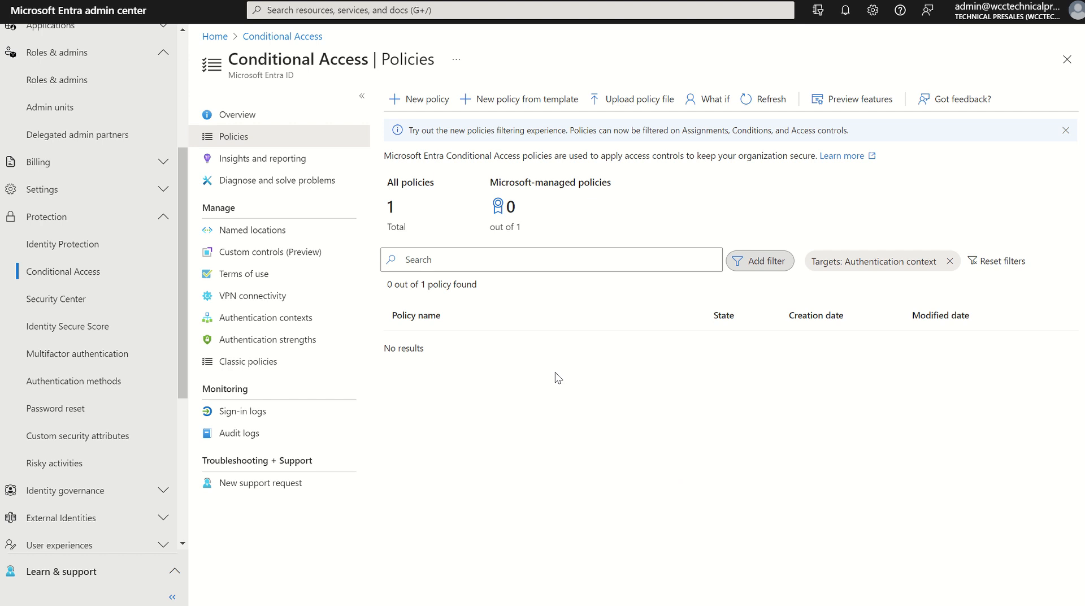
{"action": "mouse_move", "coordinate": [950, 261]}
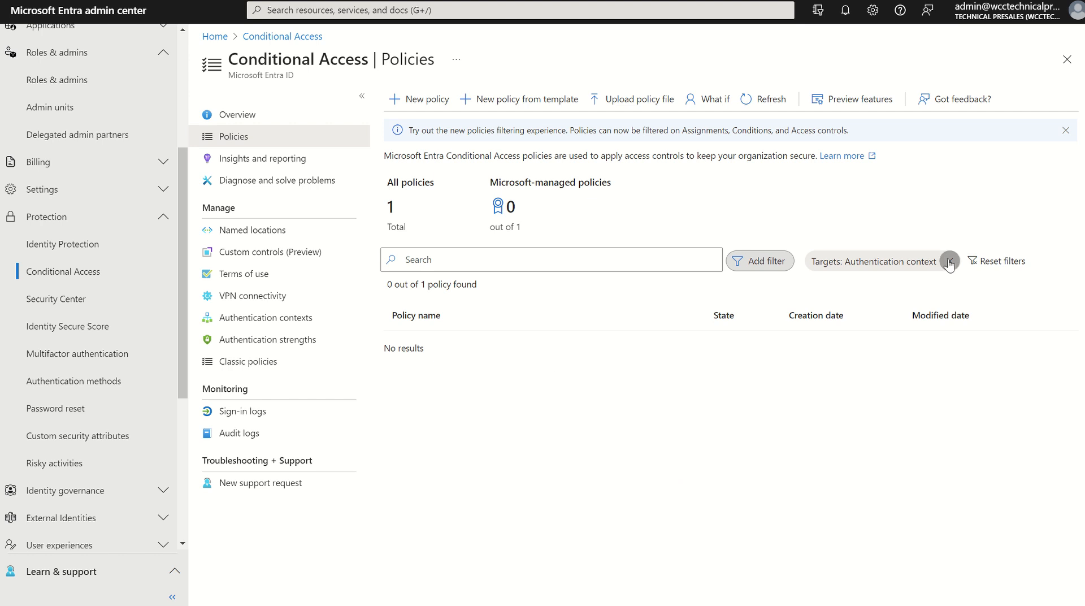
{"action": "left_click", "coordinate": [950, 261]}
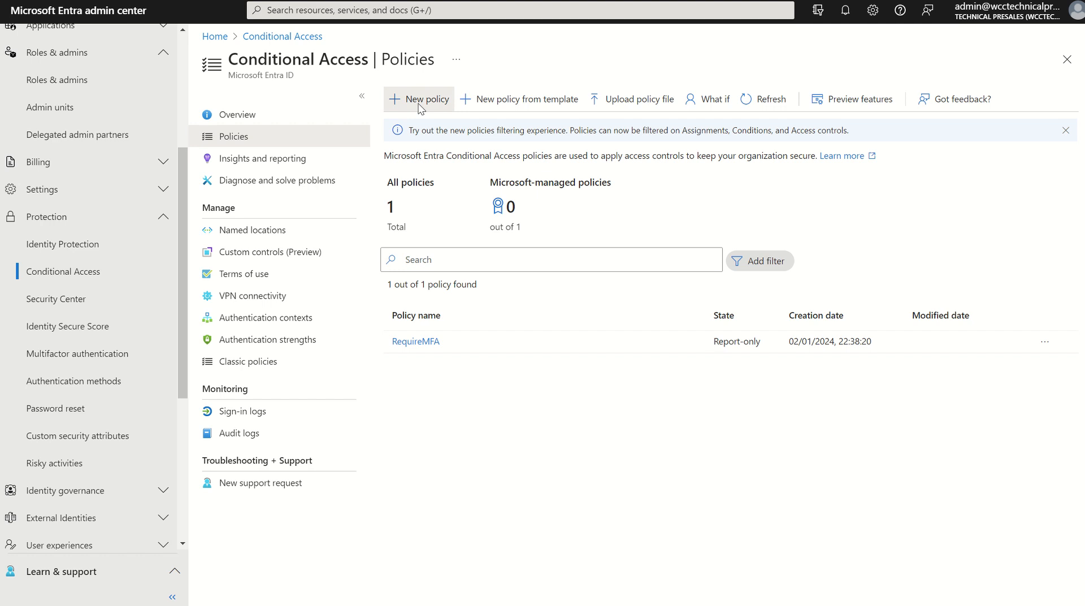
Create a new blank Conditional Access policy.
{"action": "left_click", "coordinate": [419, 98]}
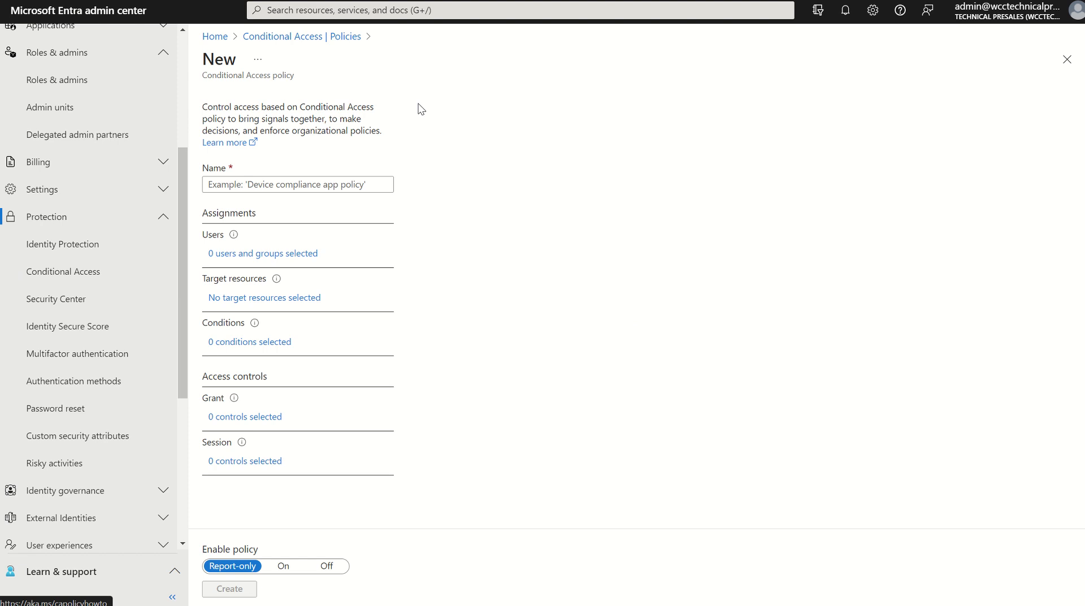
{"action": "mouse_move", "coordinate": [226, 209]}
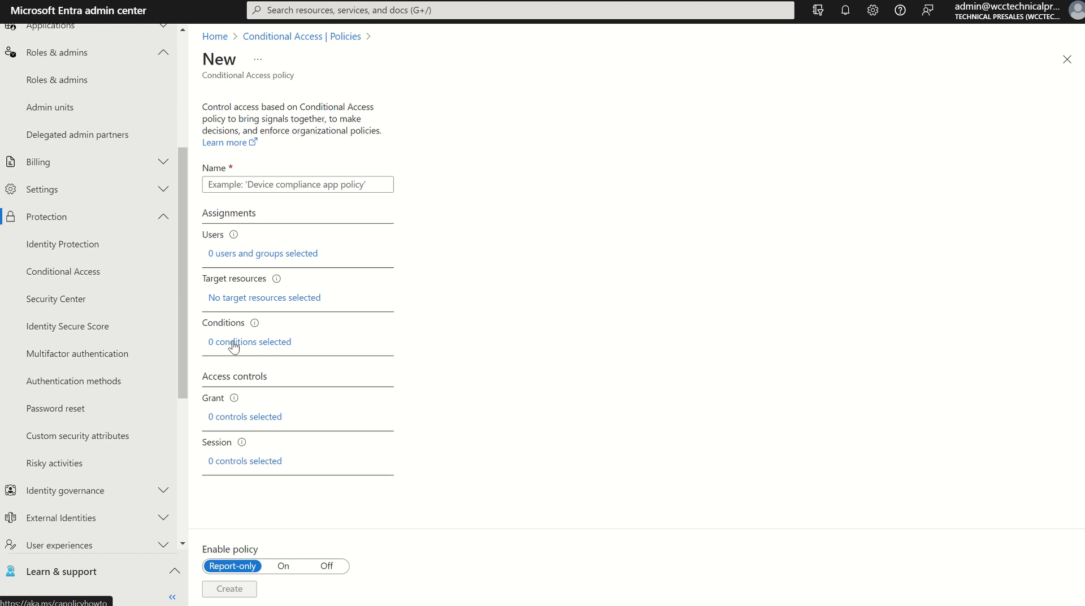
{"action": "mouse_move", "coordinate": [233, 425]}
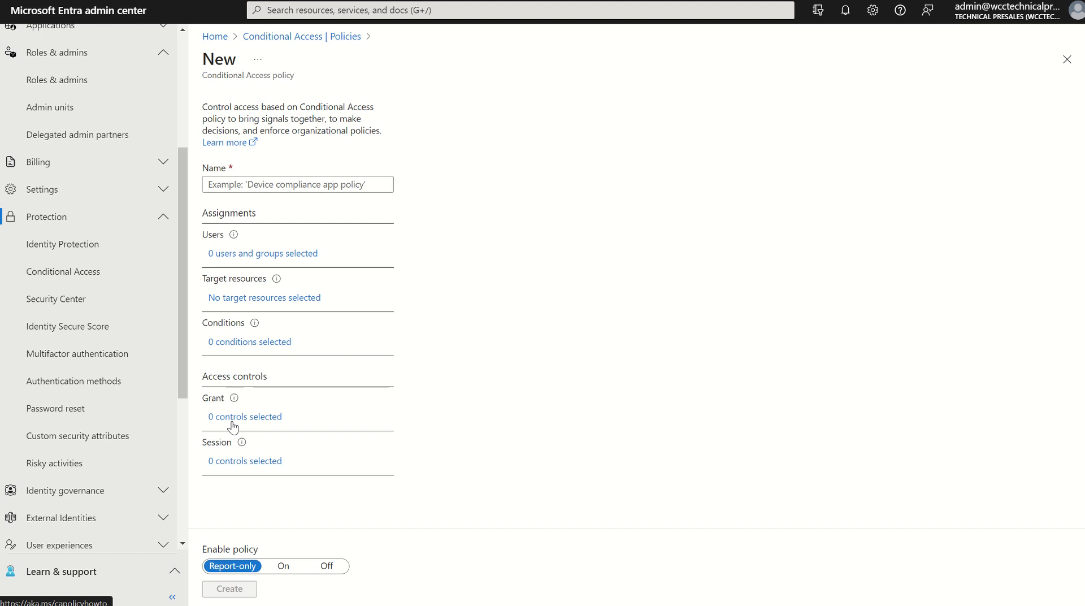
{"action": "mouse_move", "coordinate": [295, 266]}
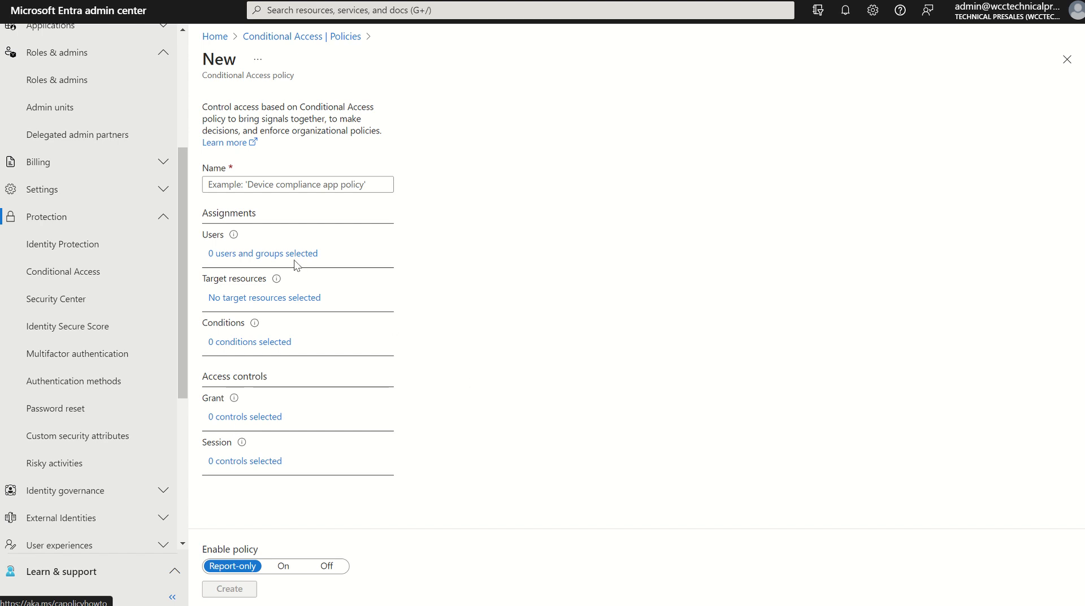
{"action": "mouse_move", "coordinate": [250, 232]}
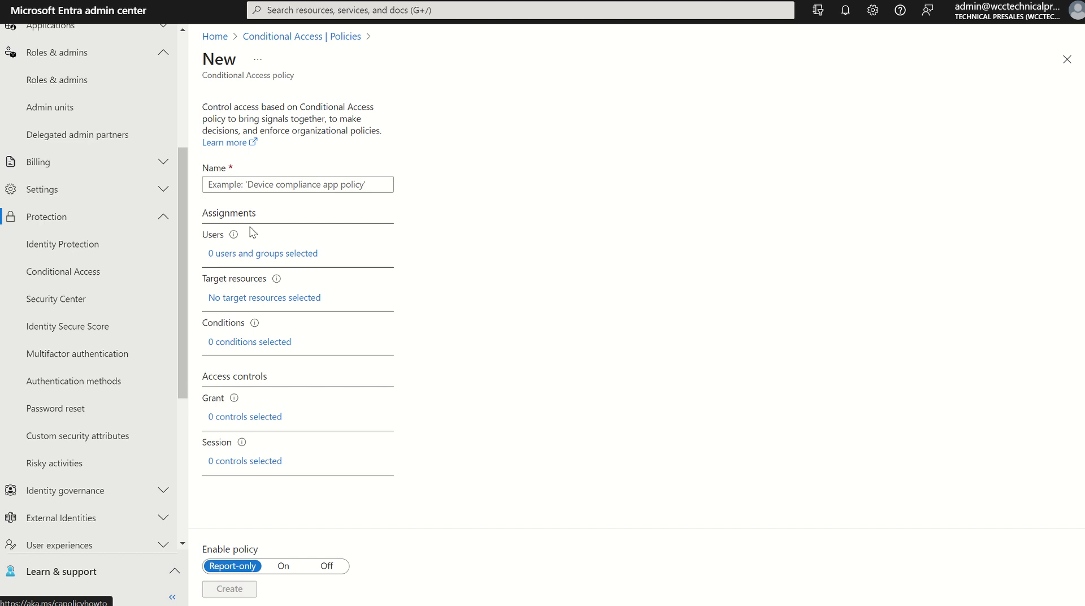
Open the policy's Users assignment options, leaving None selected.
{"action": "left_click", "coordinate": [262, 252]}
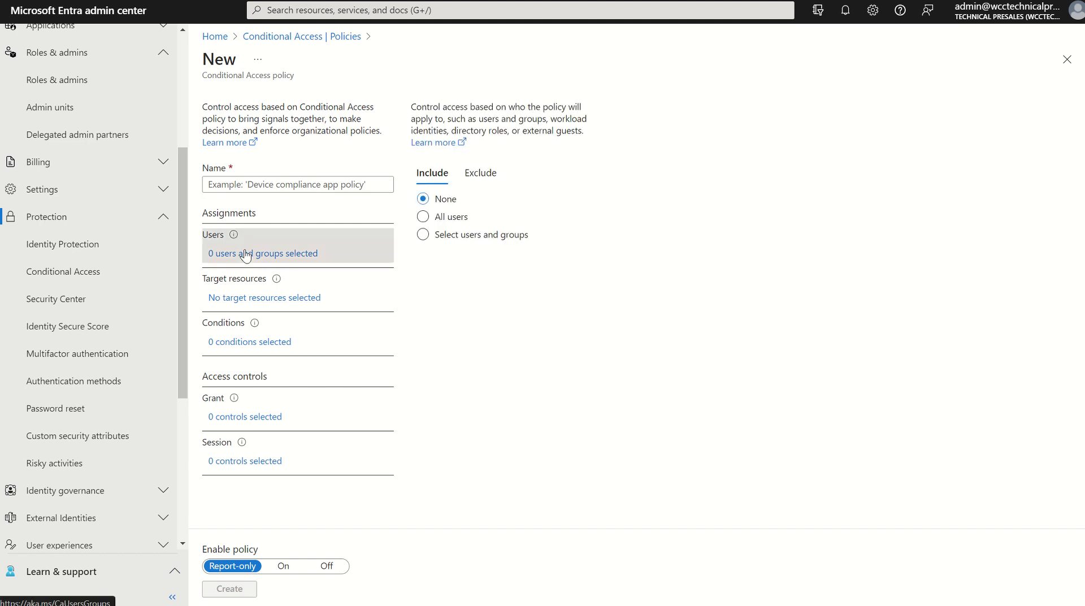
{"action": "mouse_move", "coordinate": [440, 259]}
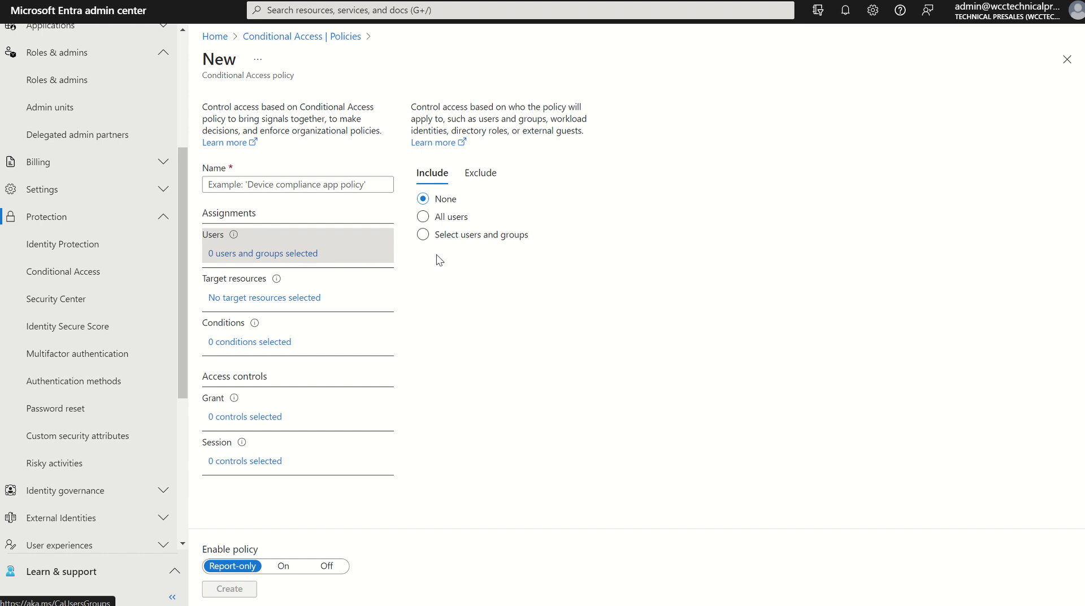
{"action": "left_click", "coordinate": [423, 235]}
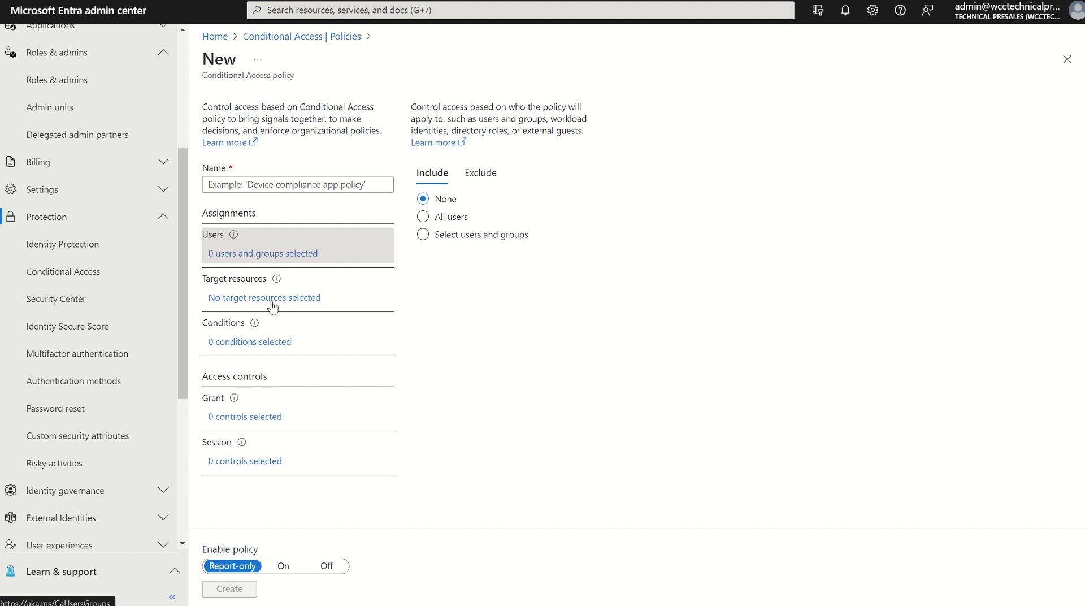
Open Target resources and inspect resource types, keeping Cloud apps.
{"action": "left_click", "coordinate": [264, 297]}
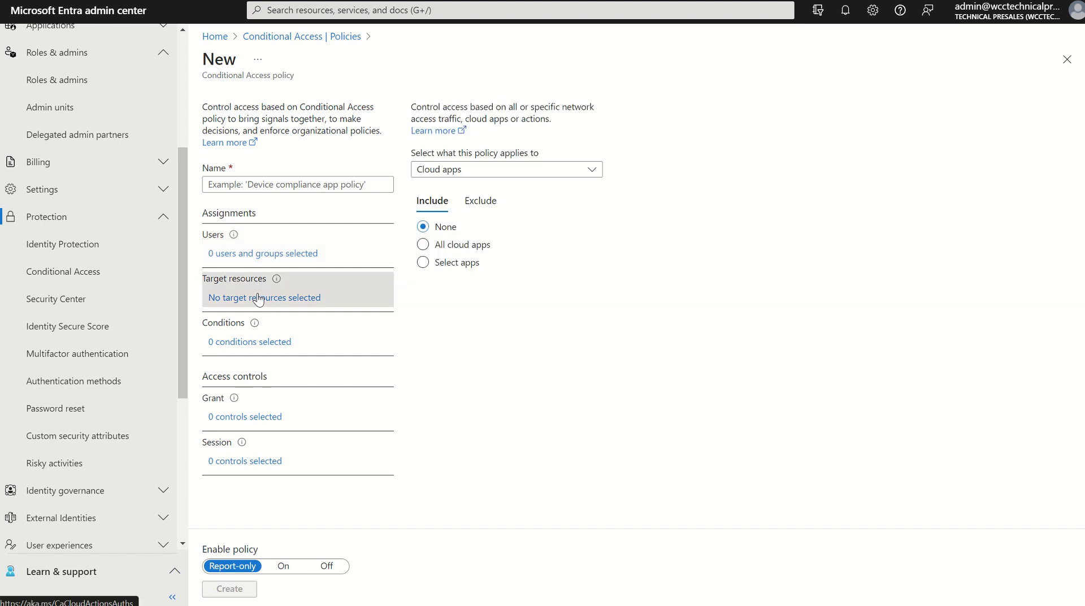
{"action": "left_click", "coordinate": [505, 169]}
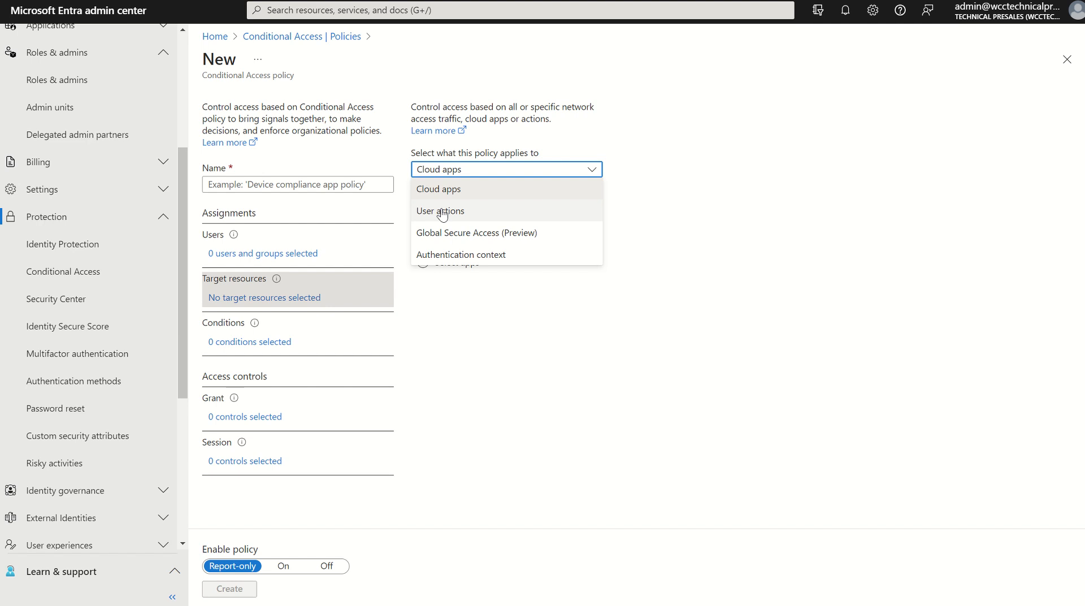
{"action": "mouse_move", "coordinate": [446, 232]}
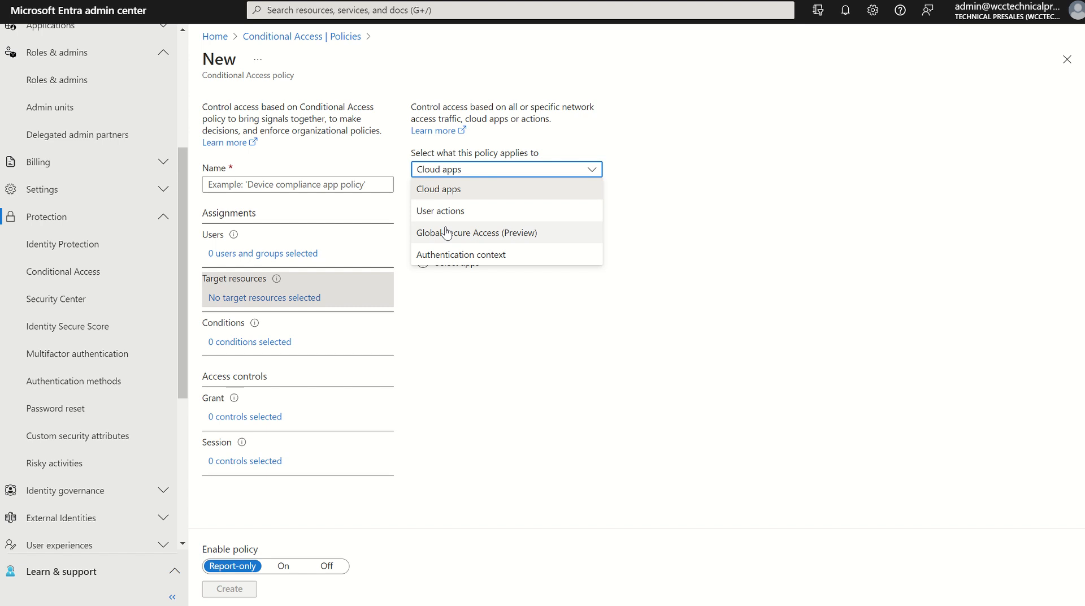
{"action": "mouse_move", "coordinate": [460, 254]}
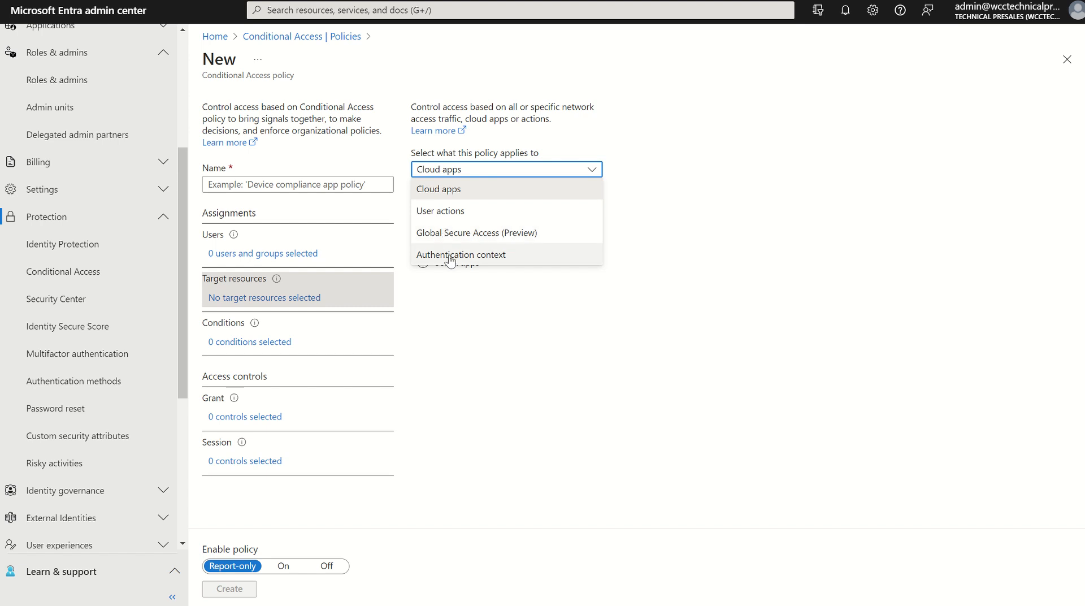
{"action": "left_click", "coordinate": [438, 189]}
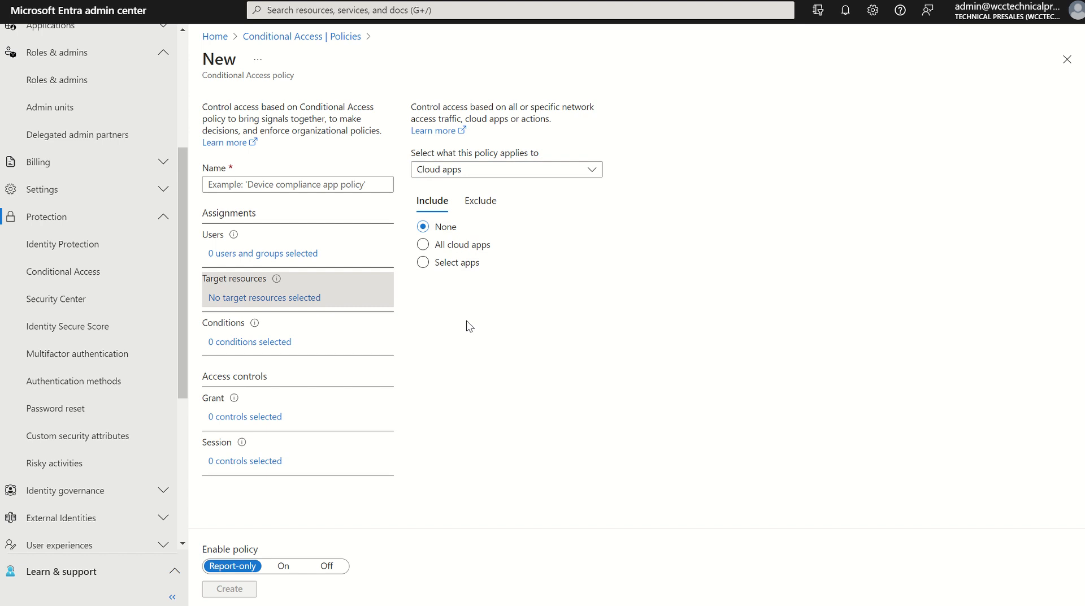
{"action": "mouse_move", "coordinate": [394, 312]}
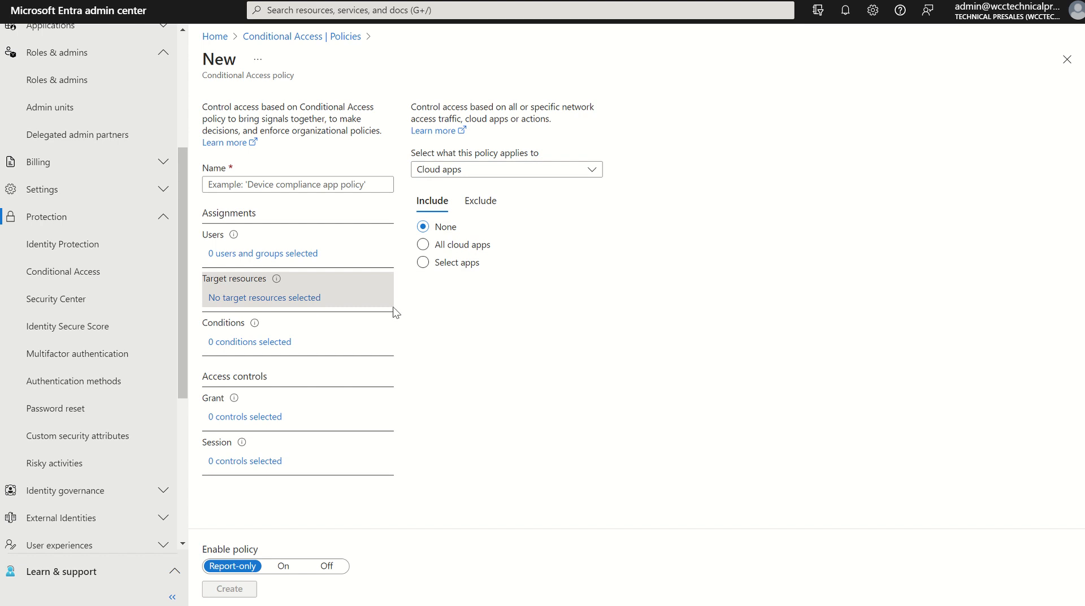
Open Conditions, browsing Device platforms and then the Locations settings.
{"action": "left_click", "coordinate": [249, 342]}
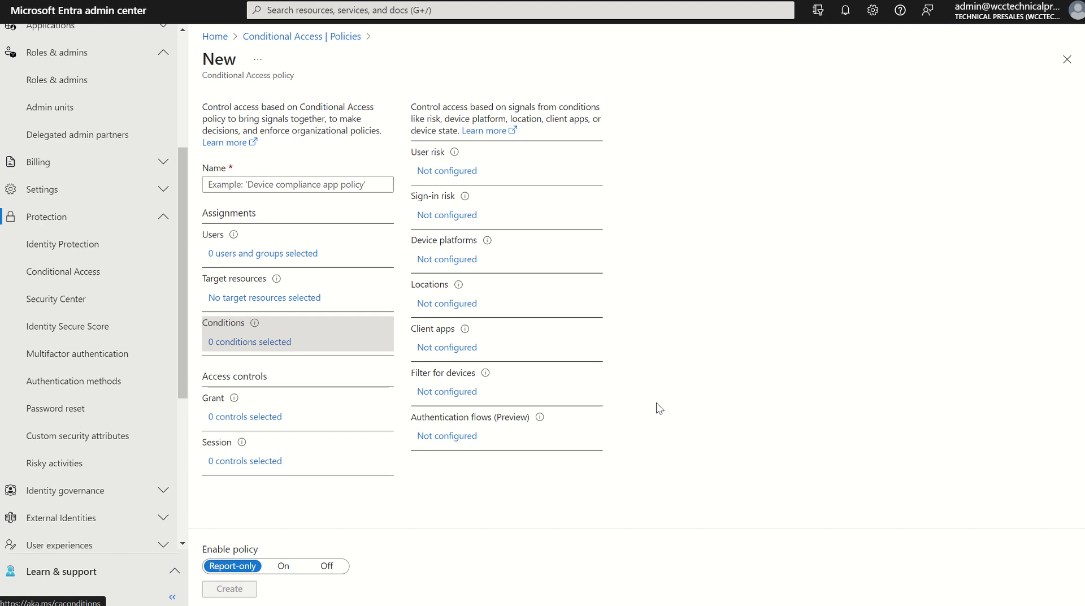
{"action": "mouse_move", "coordinate": [447, 303]}
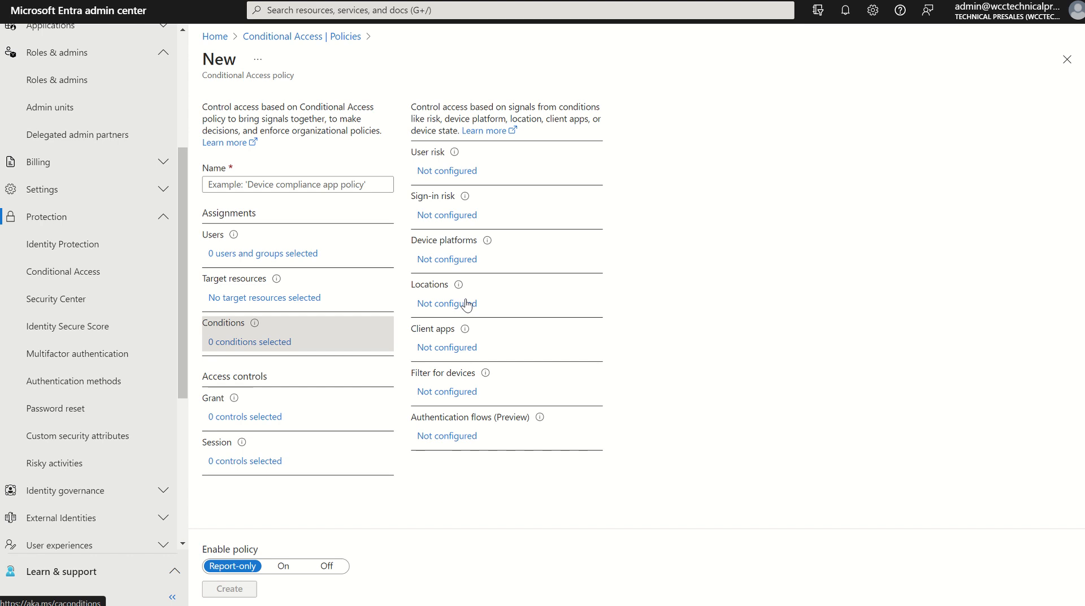
{"action": "left_click", "coordinate": [447, 259]}
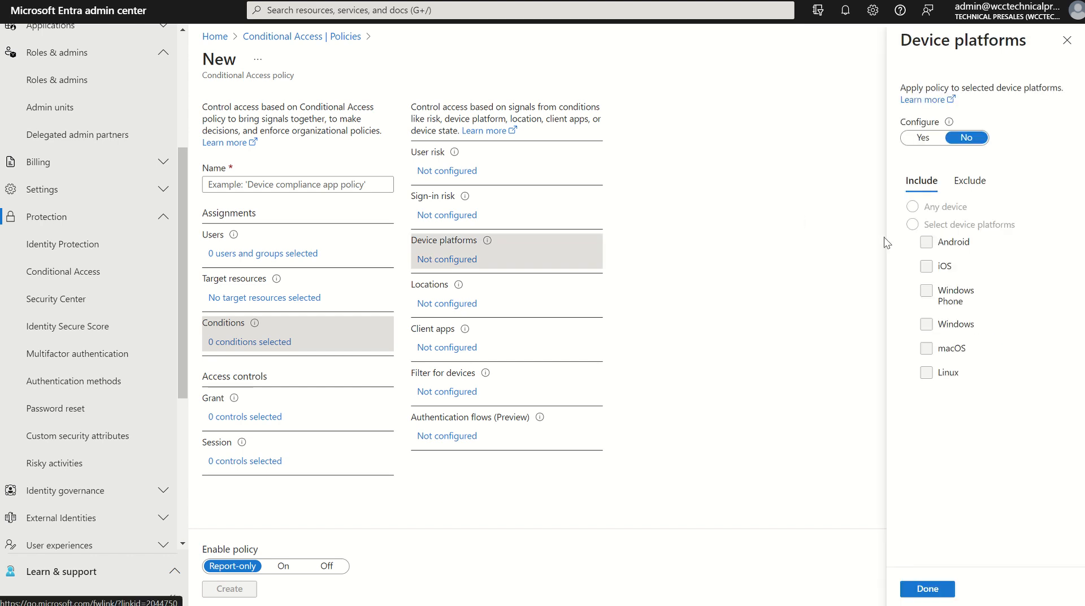
{"action": "mouse_move", "coordinate": [660, 271]}
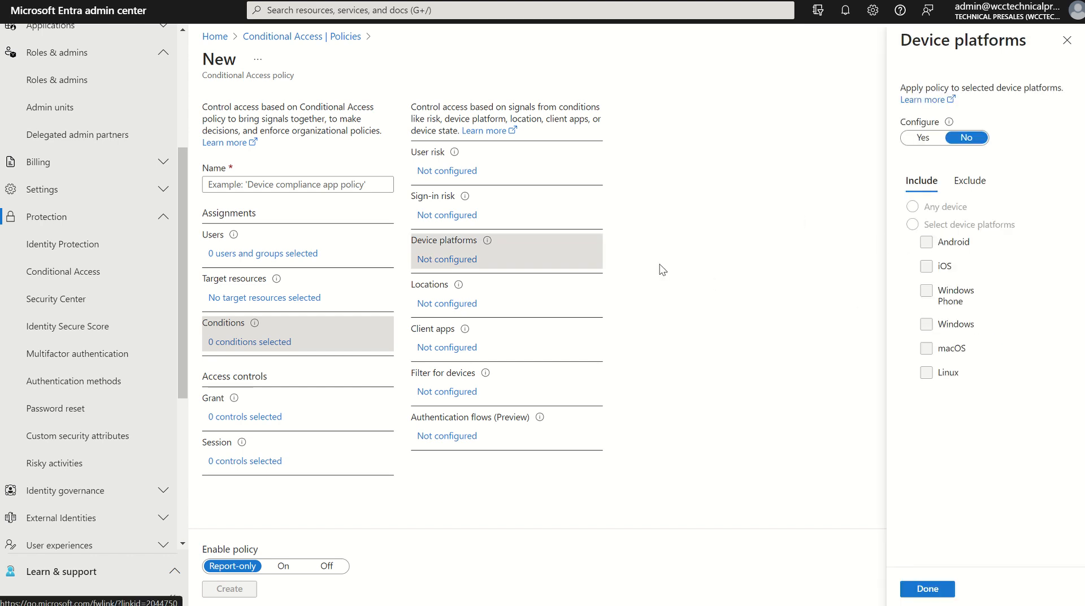
{"action": "mouse_move", "coordinate": [439, 314]}
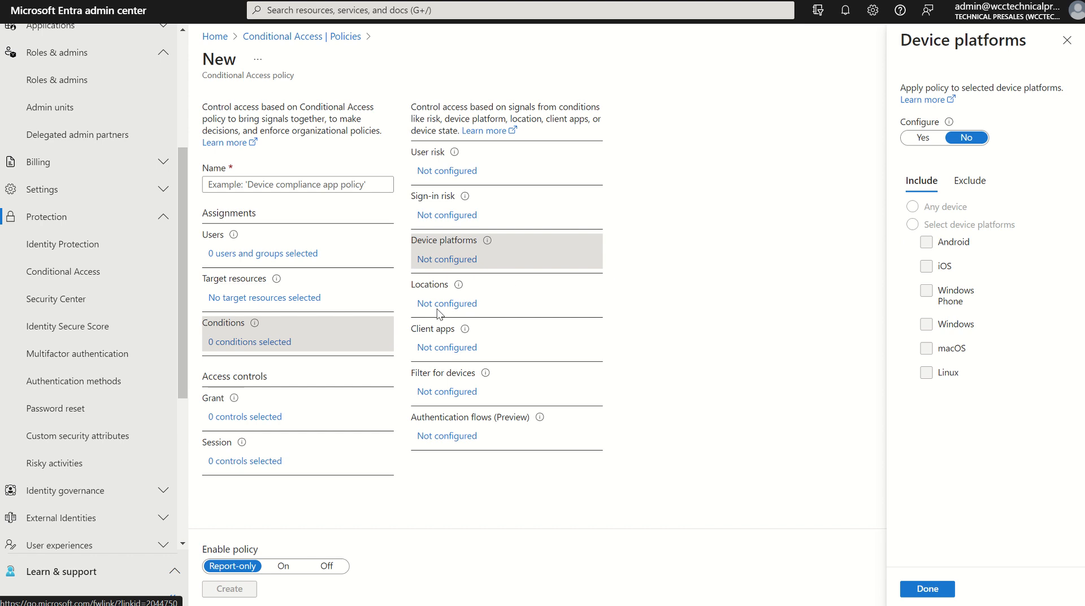
{"action": "left_click", "coordinate": [446, 302]}
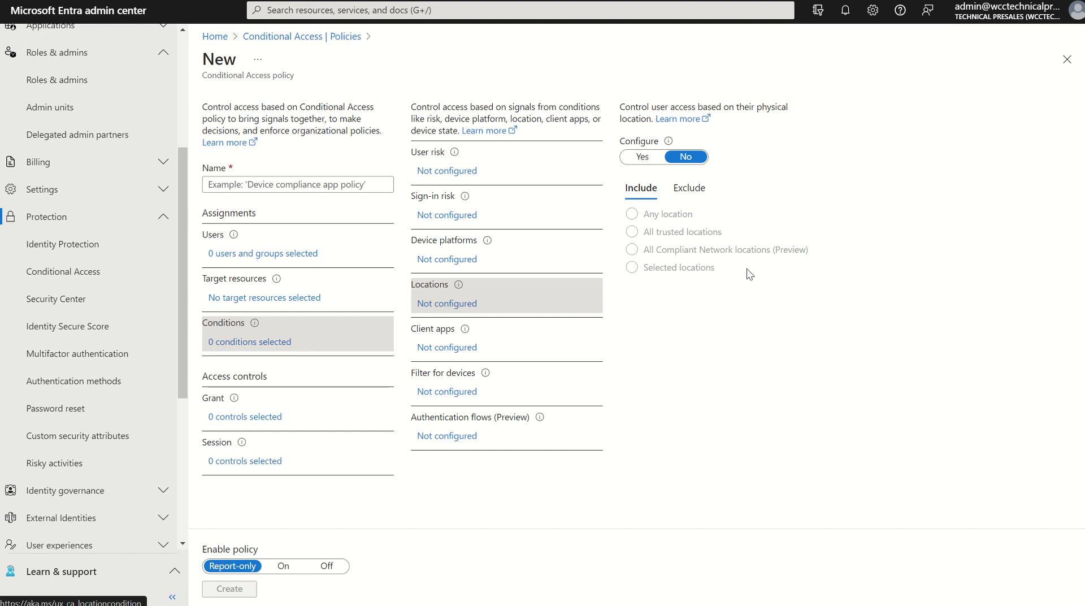
{"action": "mouse_move", "coordinate": [723, 256]}
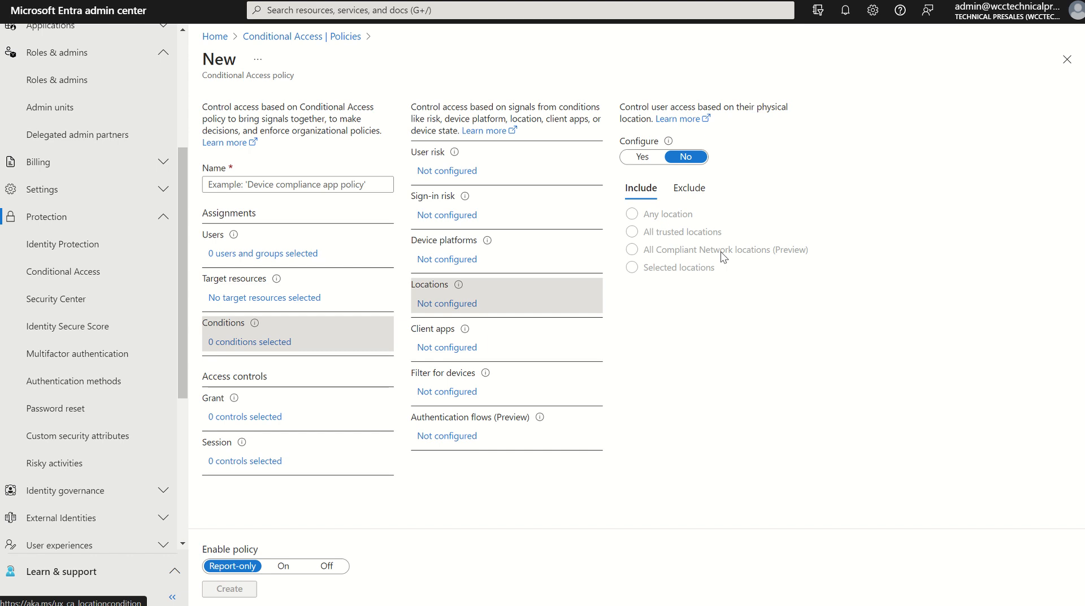
{"action": "mouse_move", "coordinate": [424, 420]}
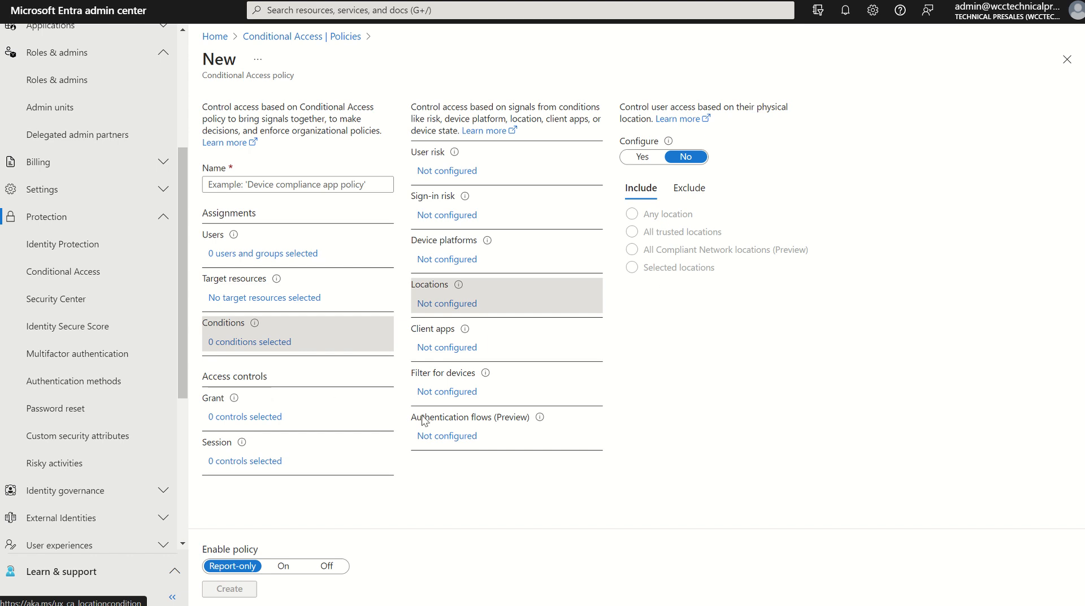
Toggle Authentication flows (Preview) to Configure, then close without saving.
{"action": "left_click", "coordinate": [446, 435]}
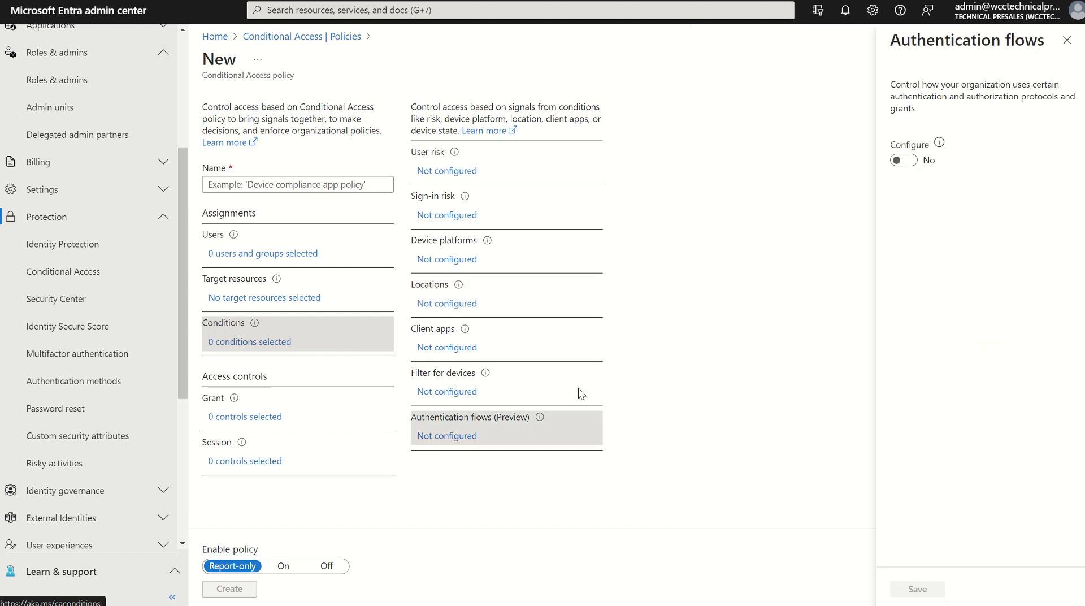
{"action": "left_click", "coordinate": [903, 160]}
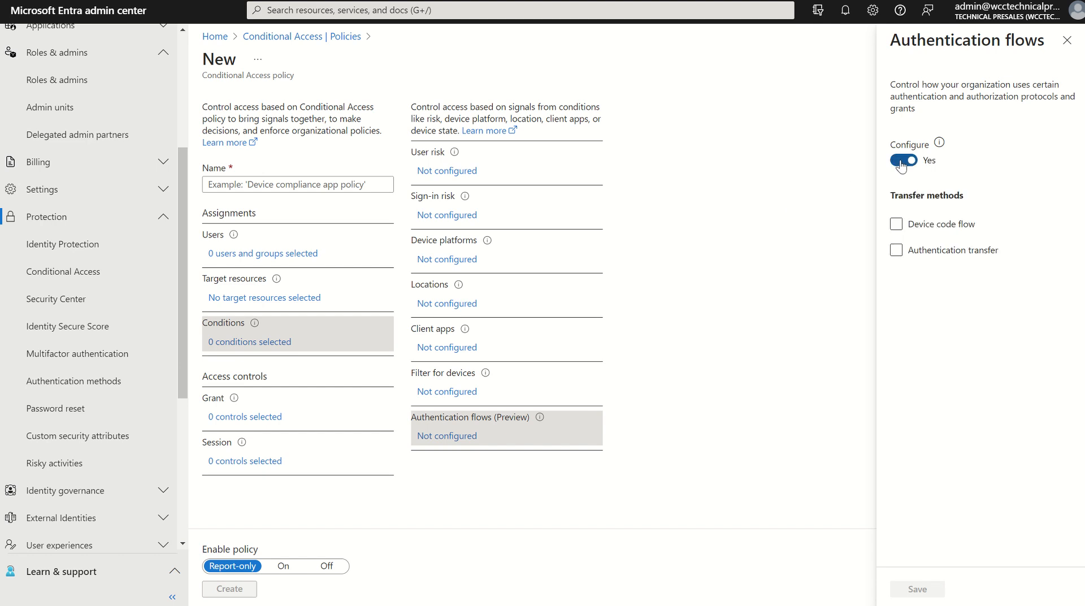
{"action": "left_click", "coordinate": [1066, 40]}
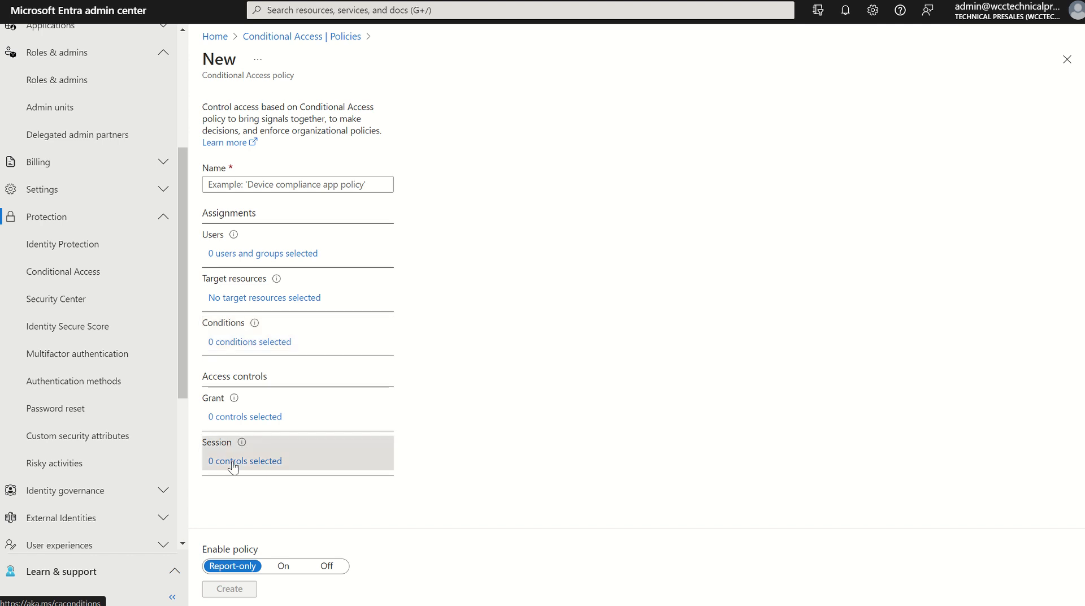
Enable the session Sign-in frequency control set to Every time and apply it.
{"action": "left_click", "coordinate": [245, 461]}
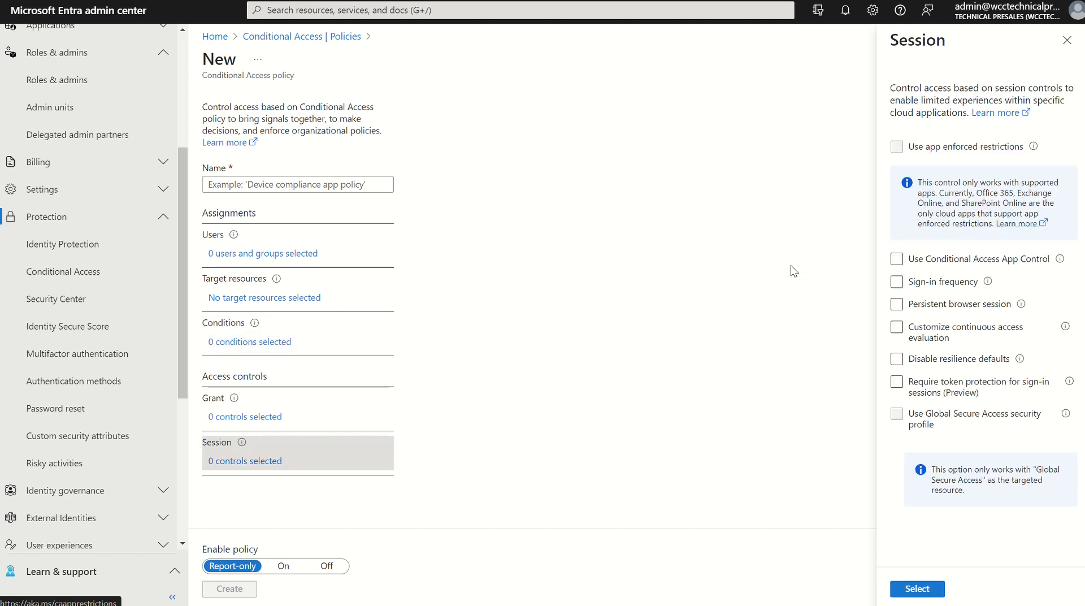
{"action": "mouse_move", "coordinate": [862, 300]}
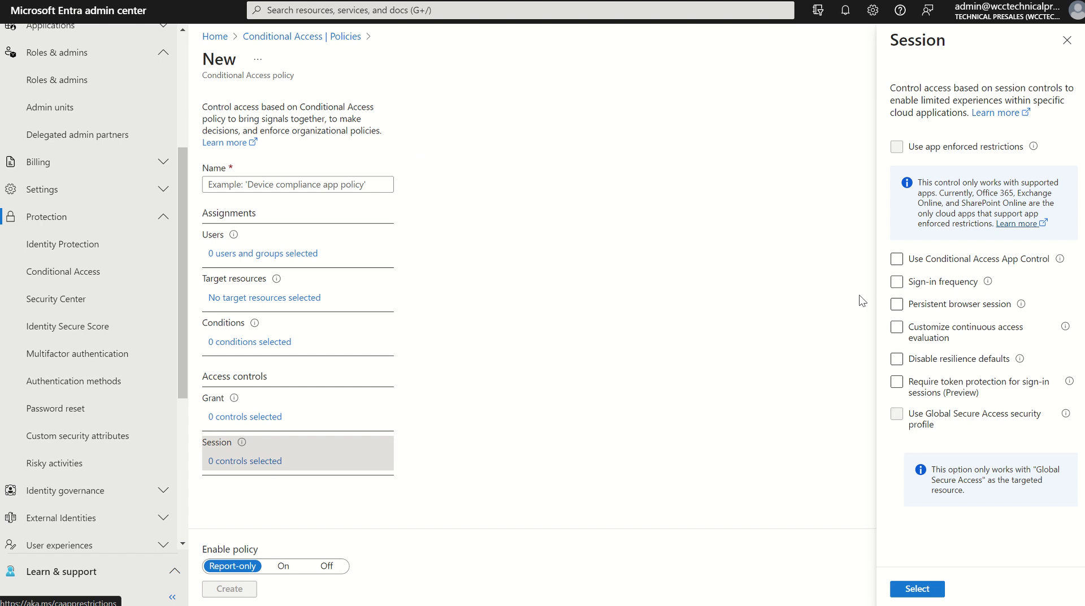
{"action": "left_click", "coordinate": [897, 281]}
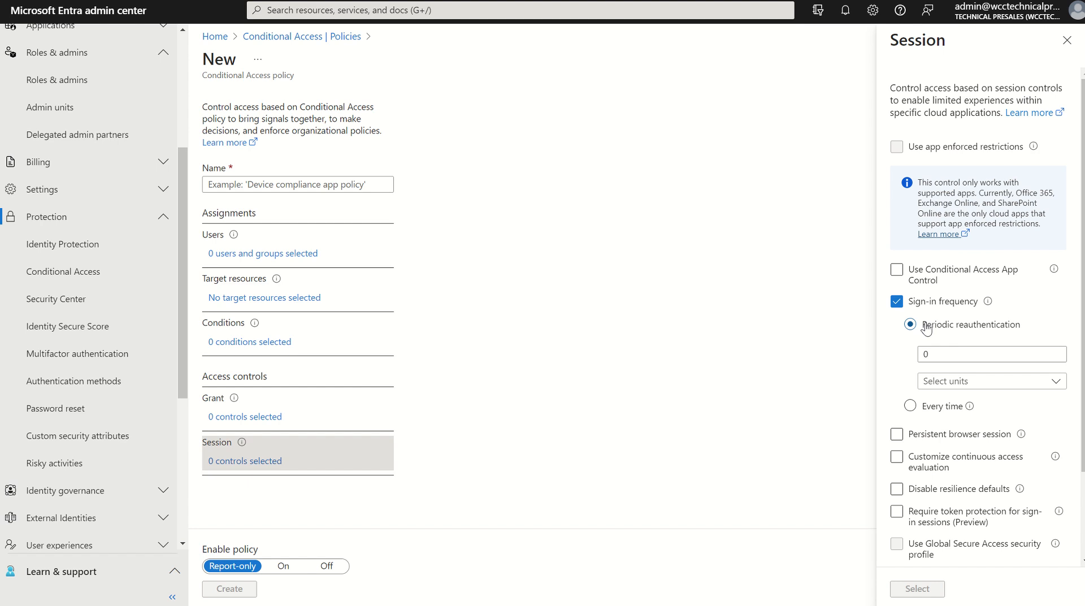
{"action": "mouse_move", "coordinate": [941, 380]}
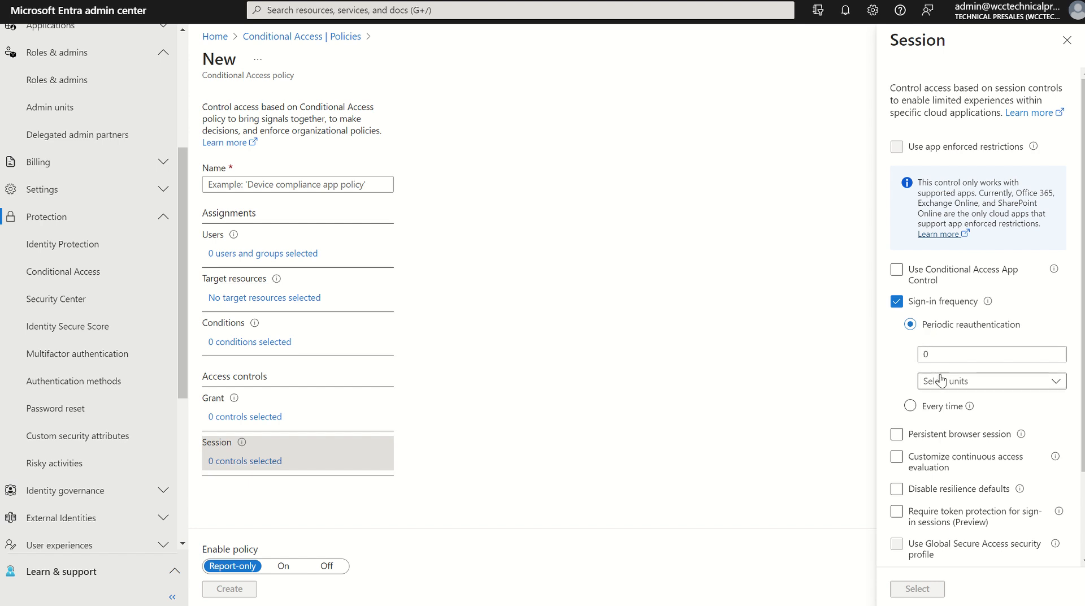
{"action": "mouse_move", "coordinate": [948, 387]}
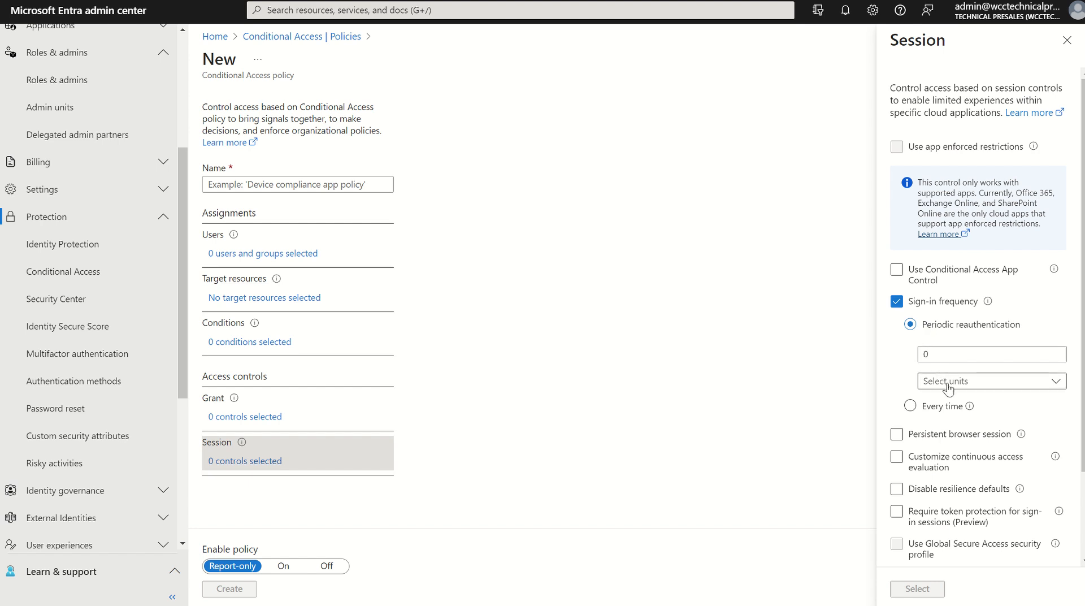
{"action": "left_click", "coordinate": [990, 381]}
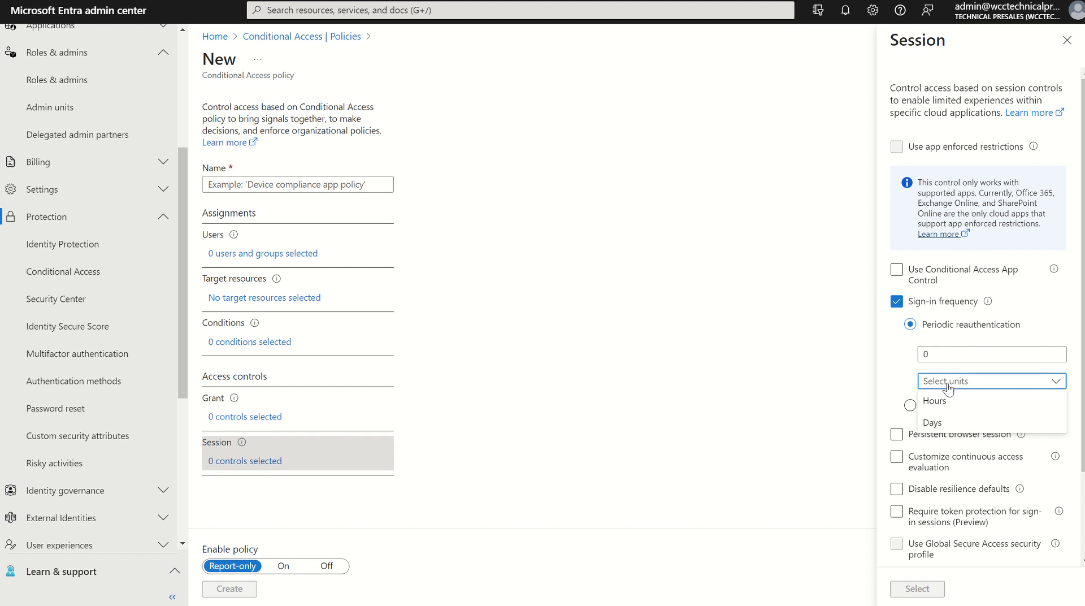
{"action": "mouse_move", "coordinate": [933, 400]}
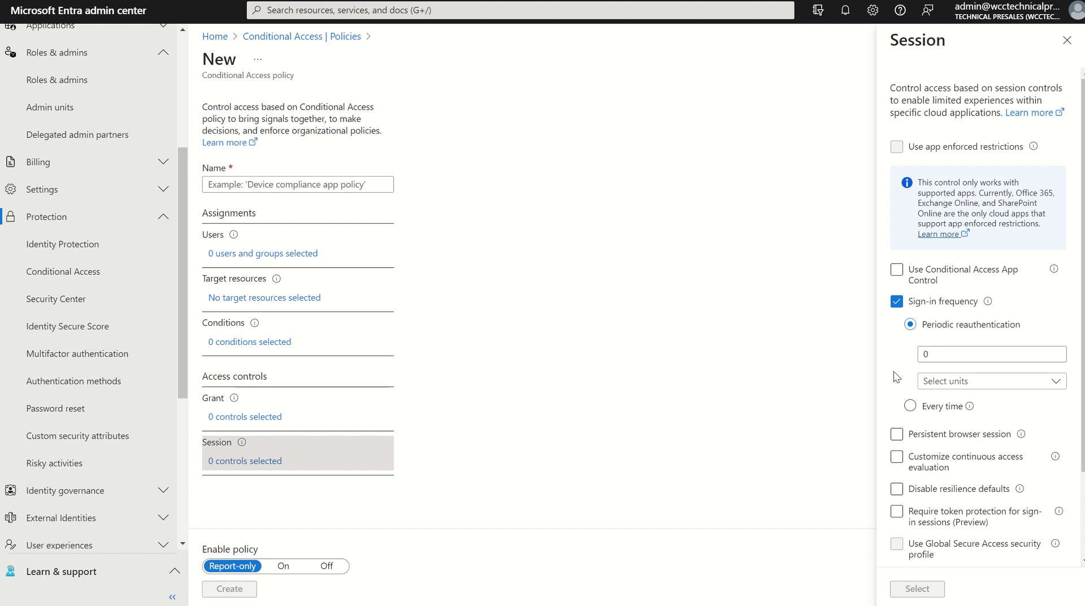
{"action": "left_click", "coordinate": [909, 406]}
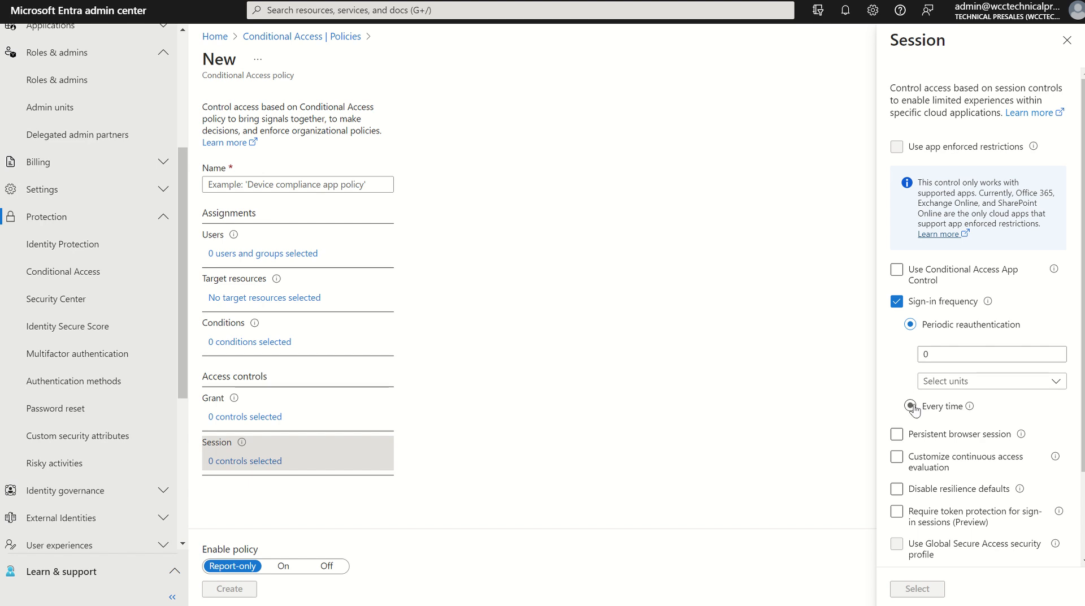
{"action": "left_click", "coordinate": [911, 406]}
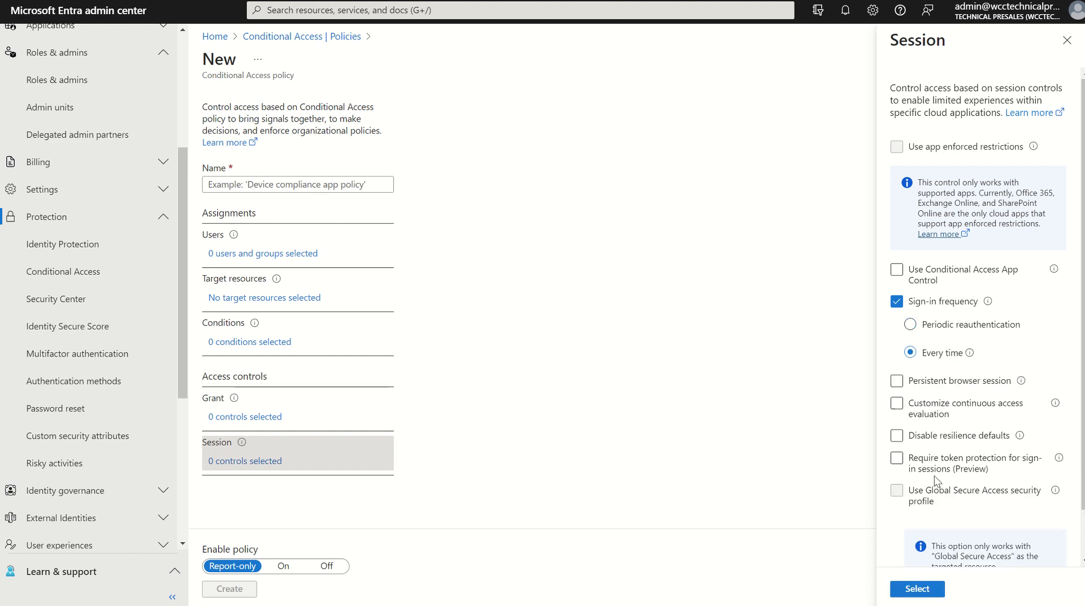
{"action": "left_click", "coordinate": [916, 588]}
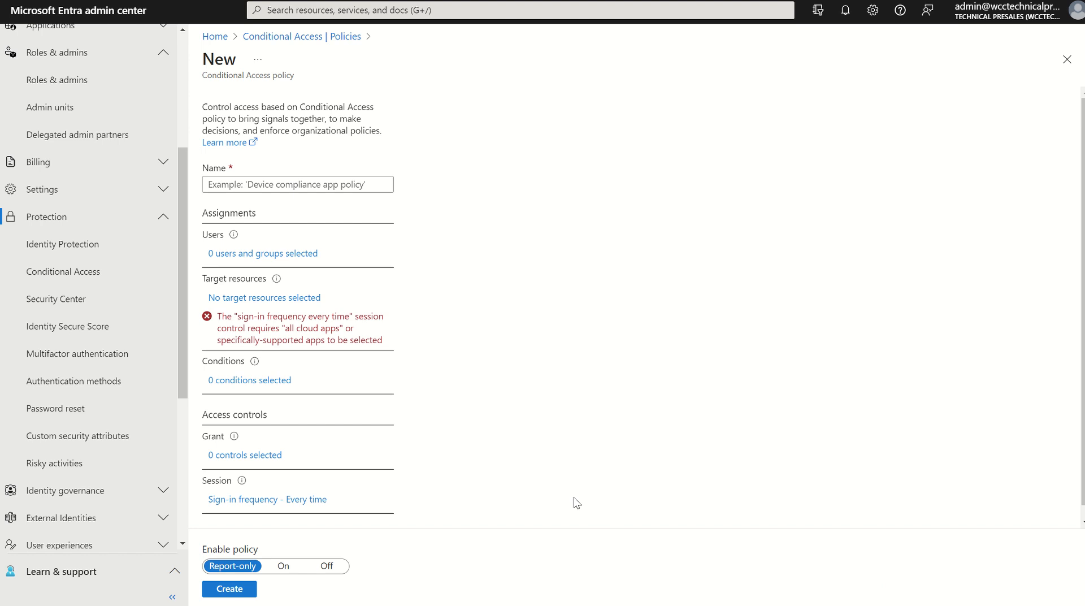
{"action": "mouse_move", "coordinate": [331, 507]}
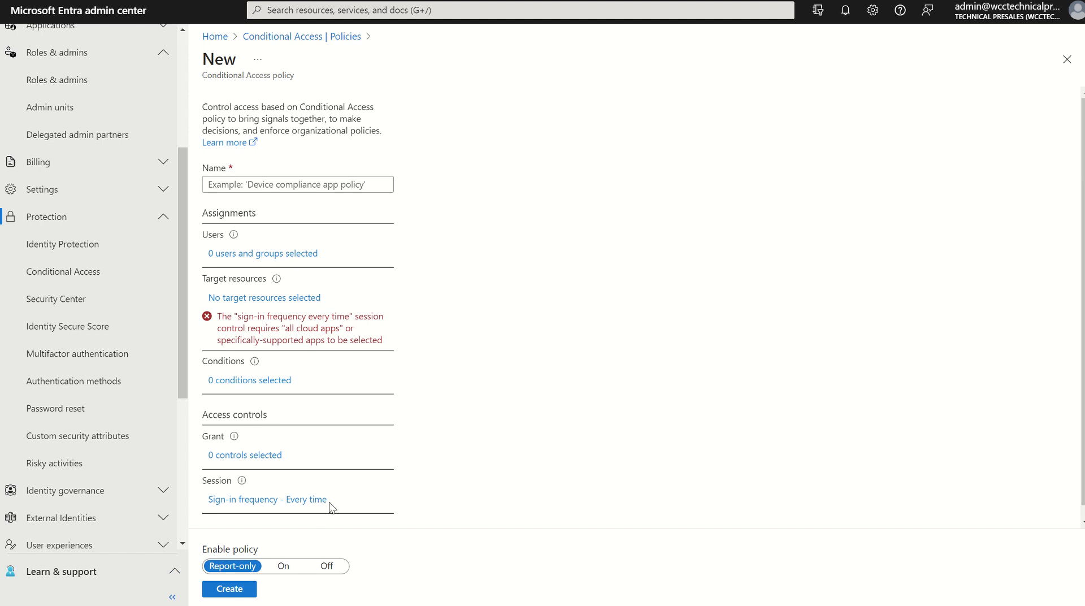
{"action": "left_click", "coordinate": [267, 499]}
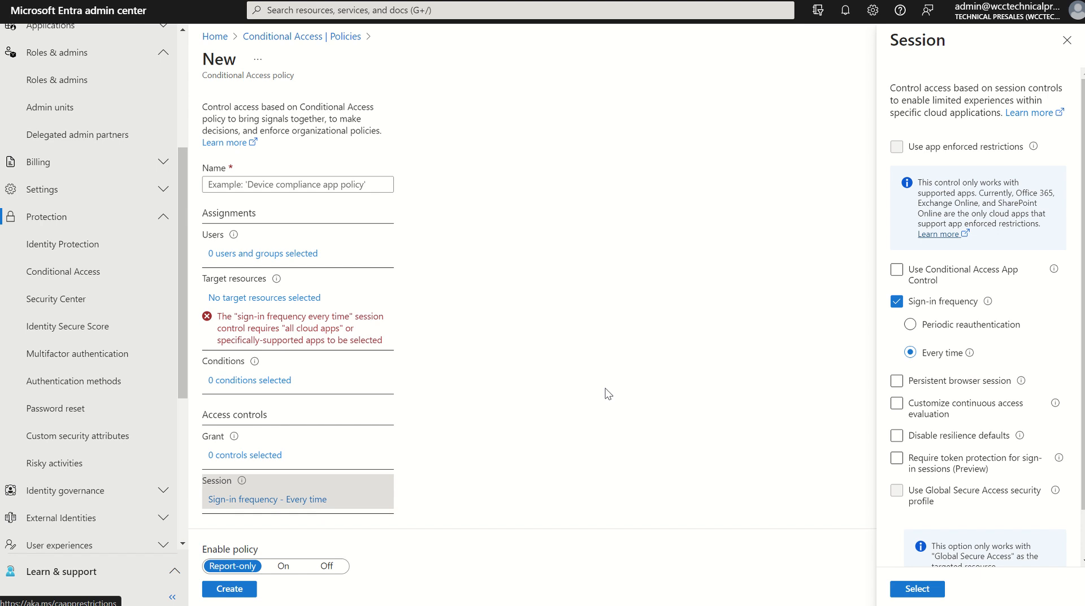
{"action": "mouse_move", "coordinate": [772, 280]}
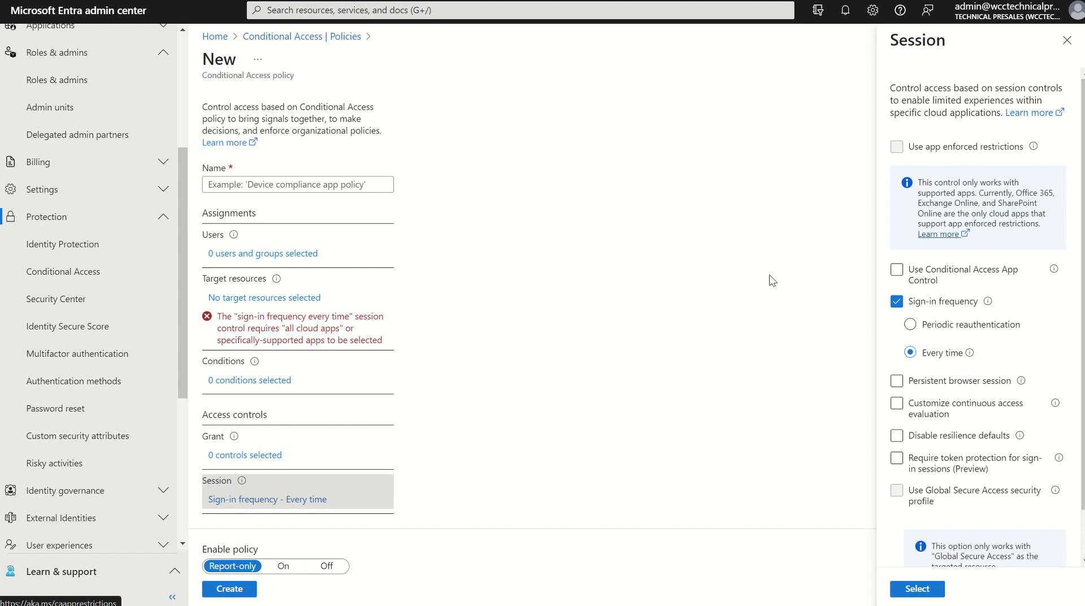
{"action": "mouse_move", "coordinate": [711, 302]}
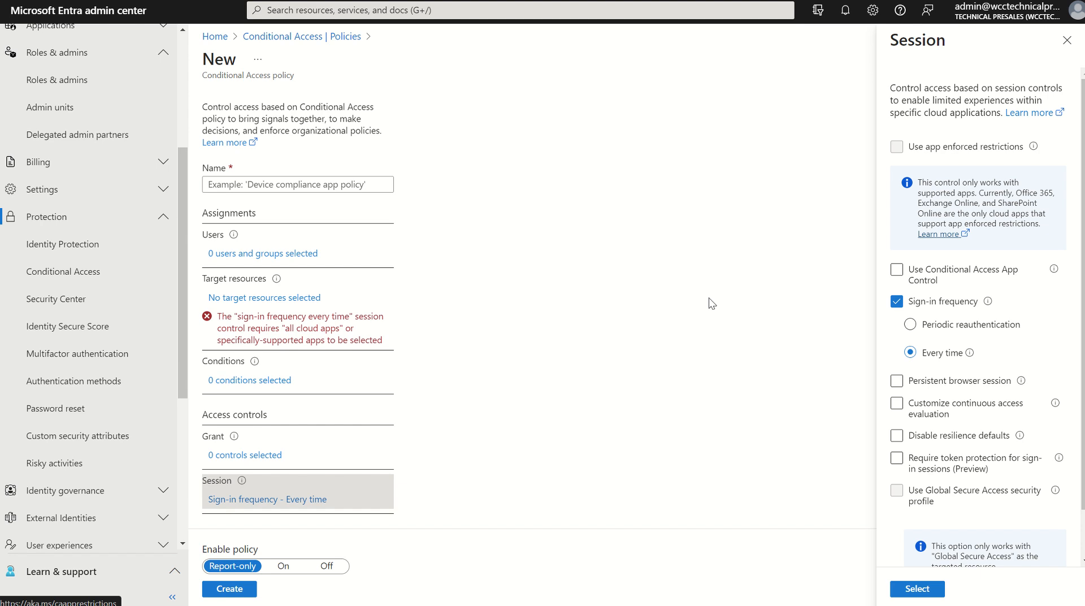
{"action": "mouse_move", "coordinate": [965, 147]}
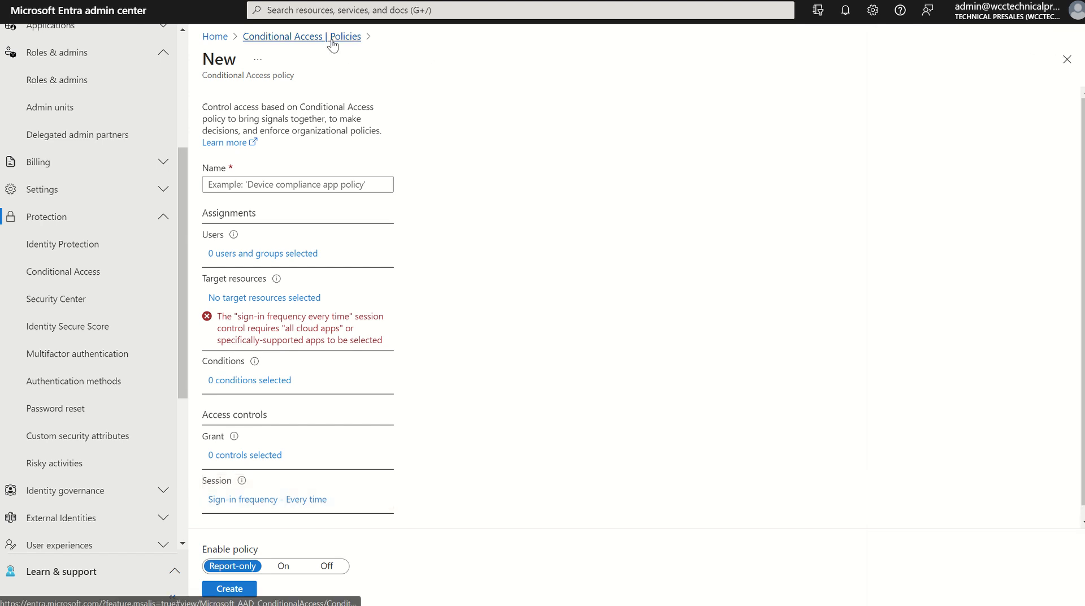
From the policies list, open Authentication contexts and start a new authentication context.
{"action": "left_click", "coordinate": [302, 36]}
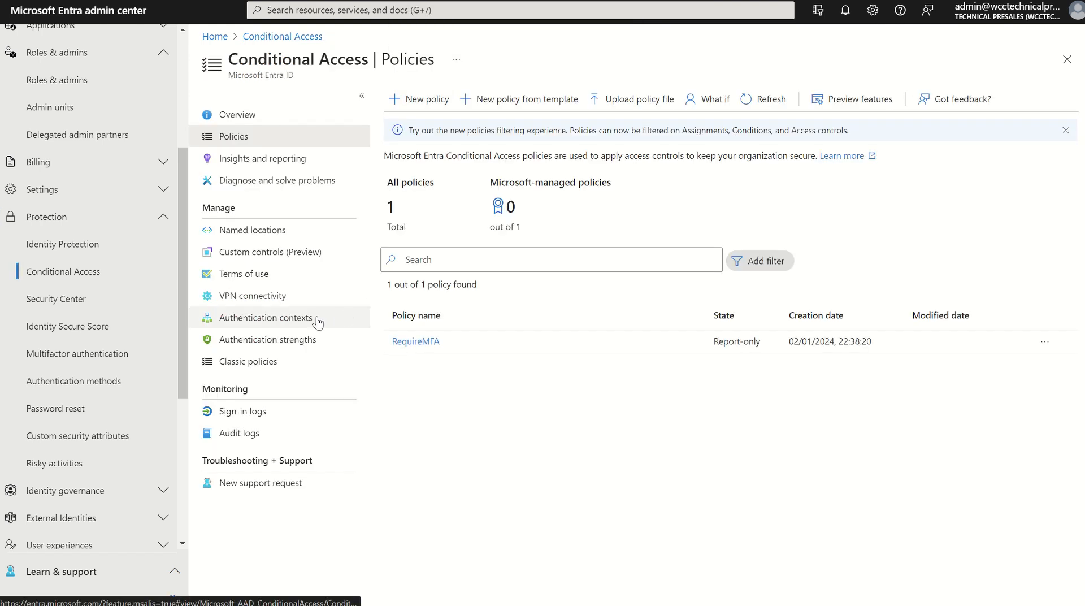
{"action": "left_click", "coordinate": [267, 317]}
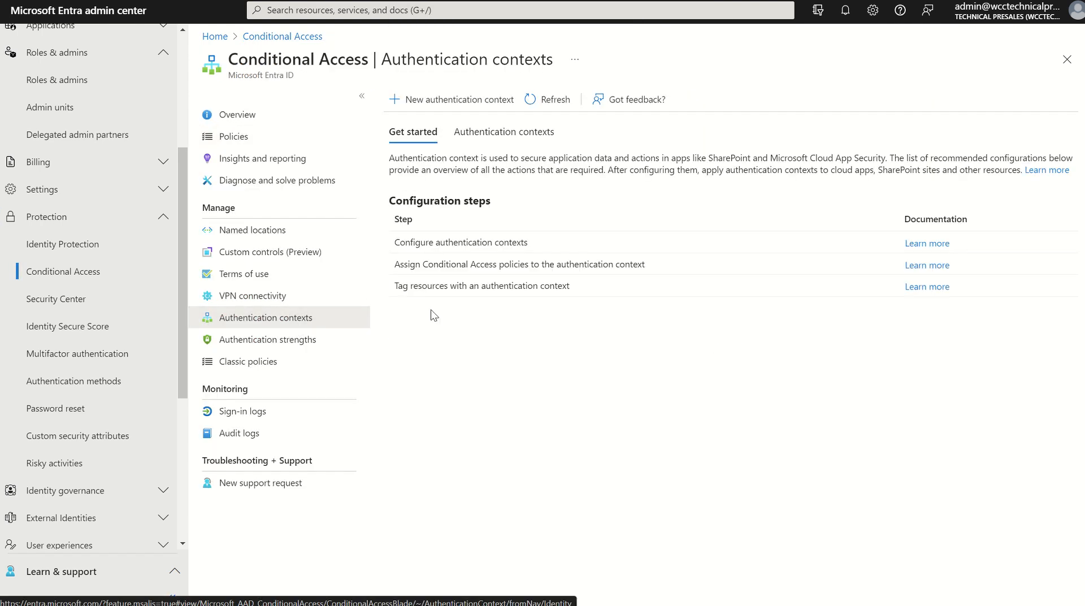
{"action": "left_click", "coordinate": [451, 99]}
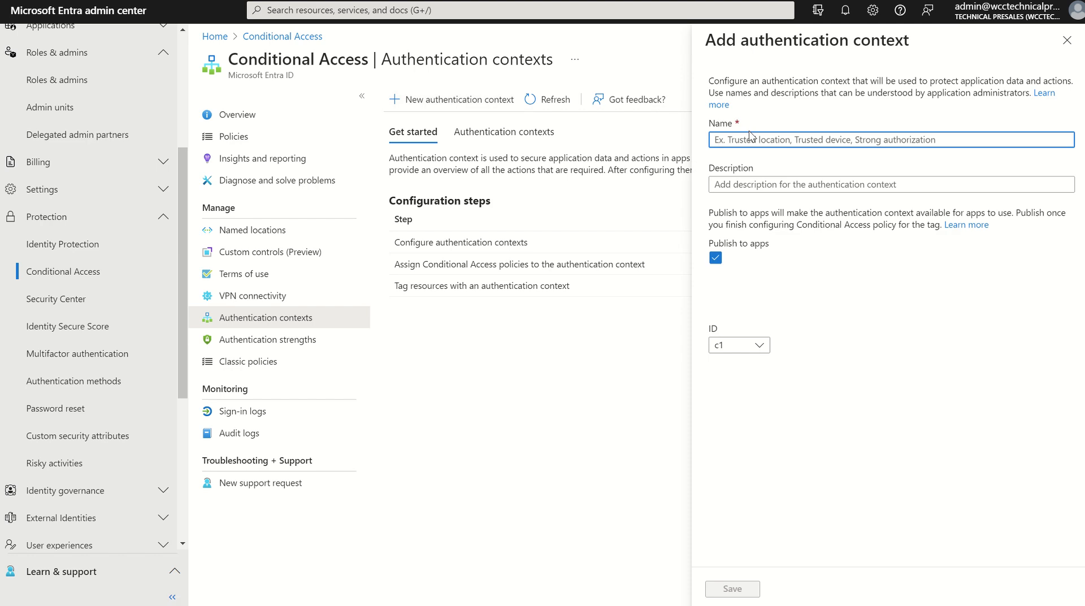